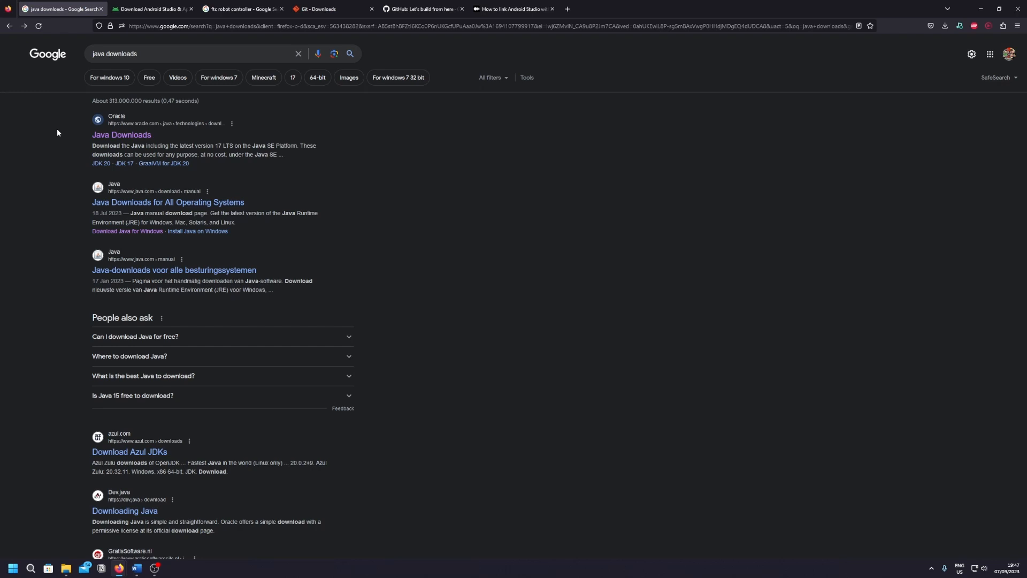
# - Show Oracle's JDK 20 Windows downloads and start the x64 Installer download
pyautogui.click(121, 135)
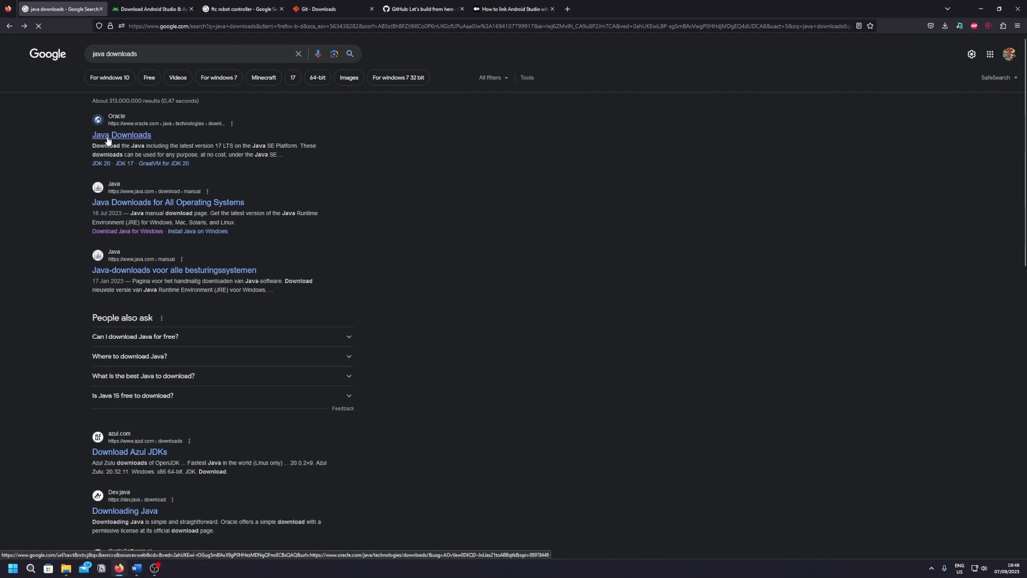
pyautogui.click(121, 135)
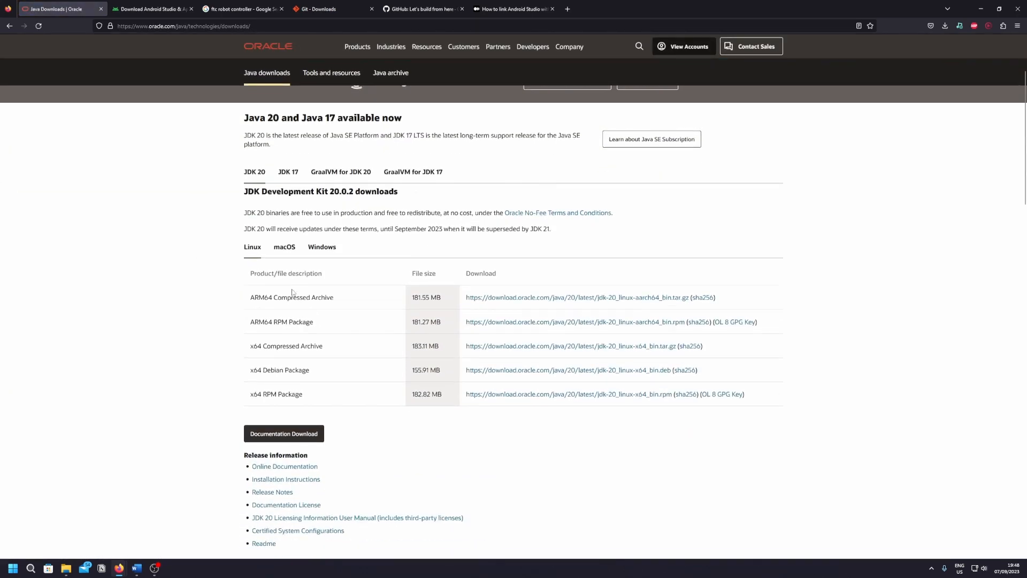
pyautogui.click(322, 247)
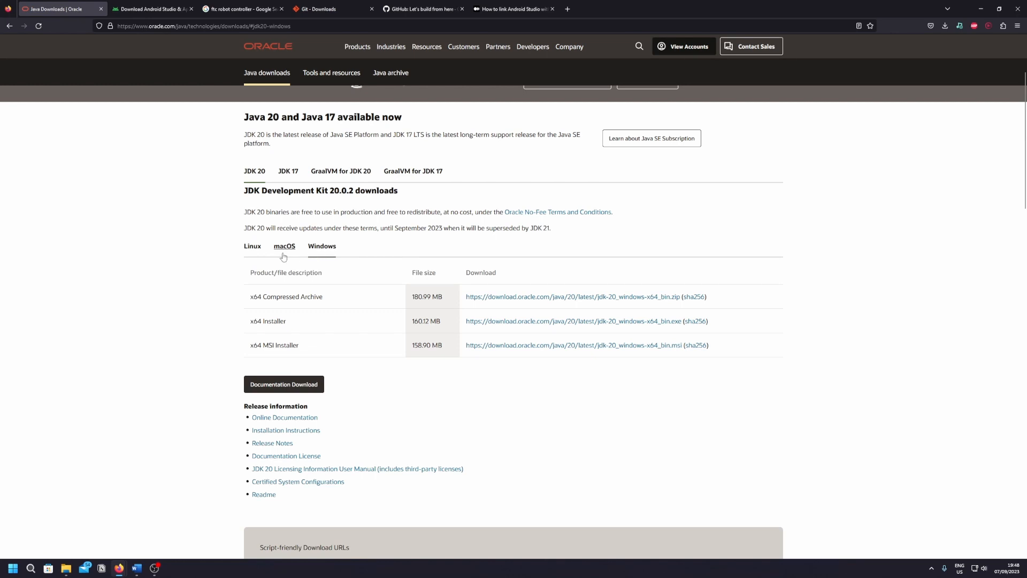
pyautogui.scroll(-3)
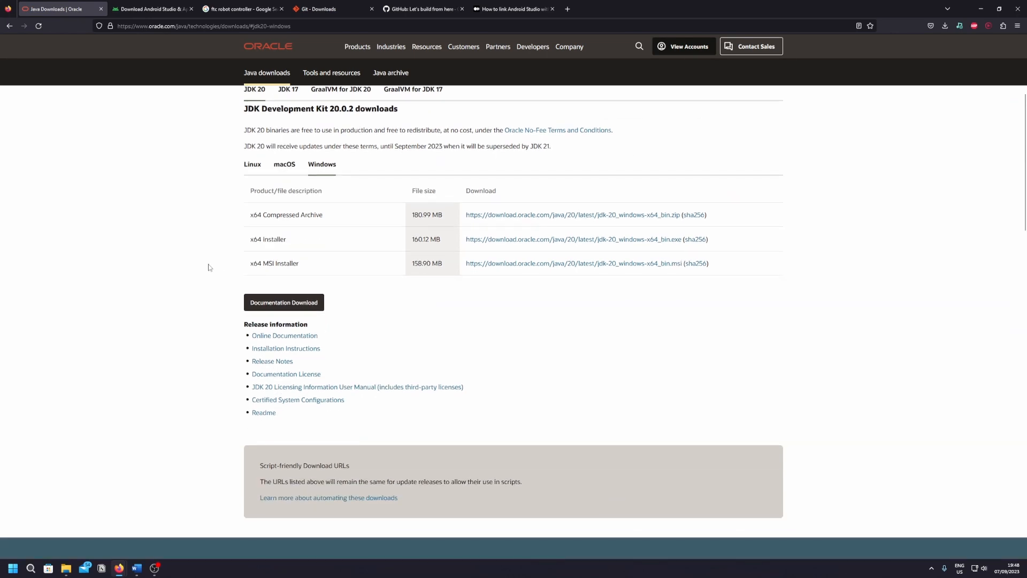
pyautogui.scroll(3)
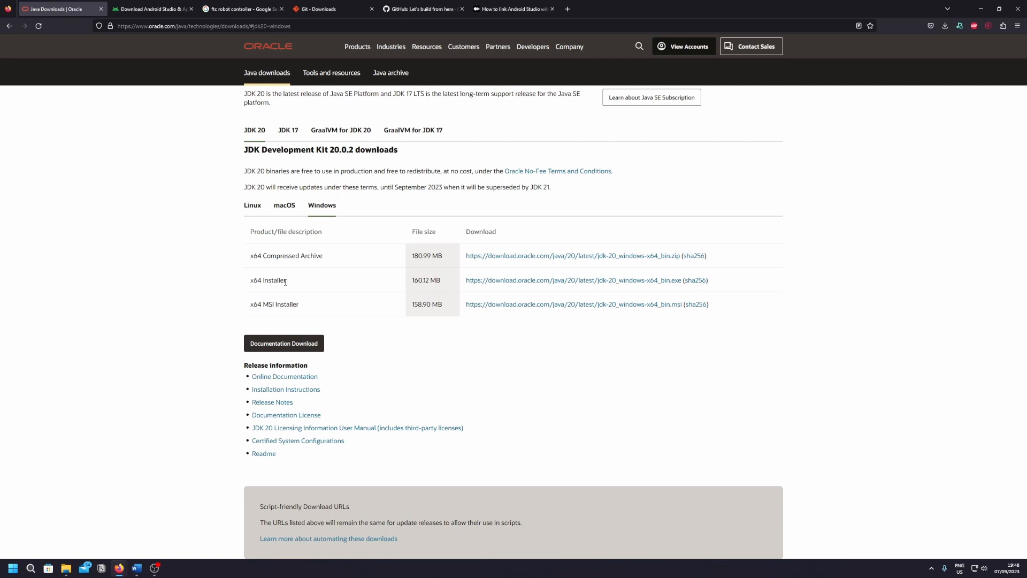
pyautogui.click(152, 9)
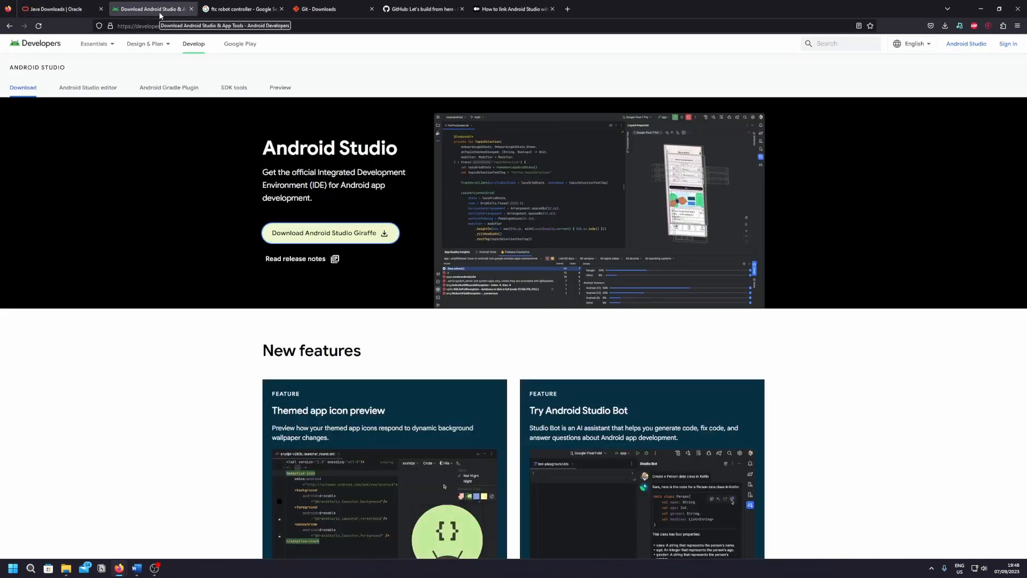
# - Download Android Studio Giraffe from Android Developers and run its installer
pyautogui.click(145, 44)
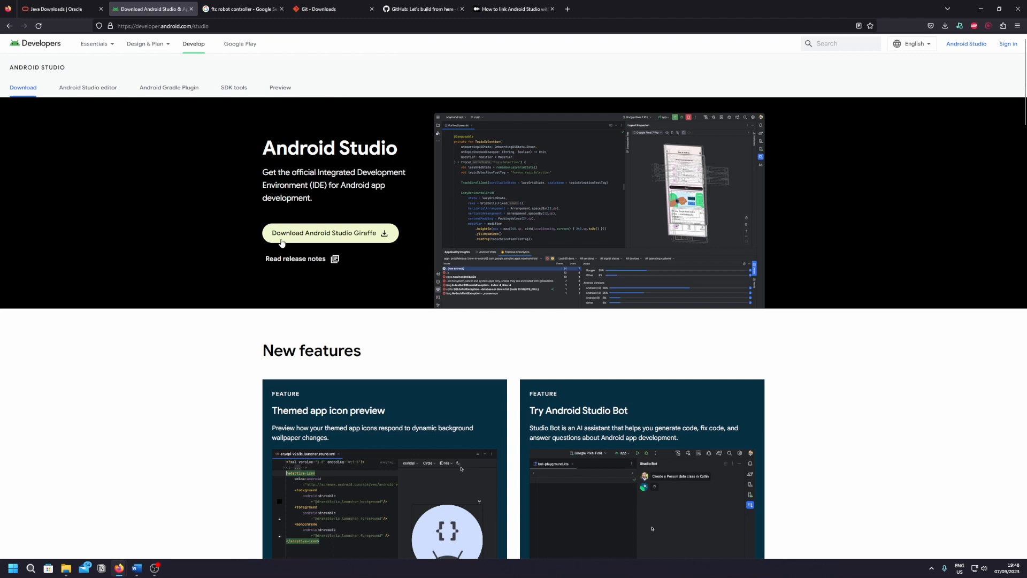
pyautogui.click(330, 233)
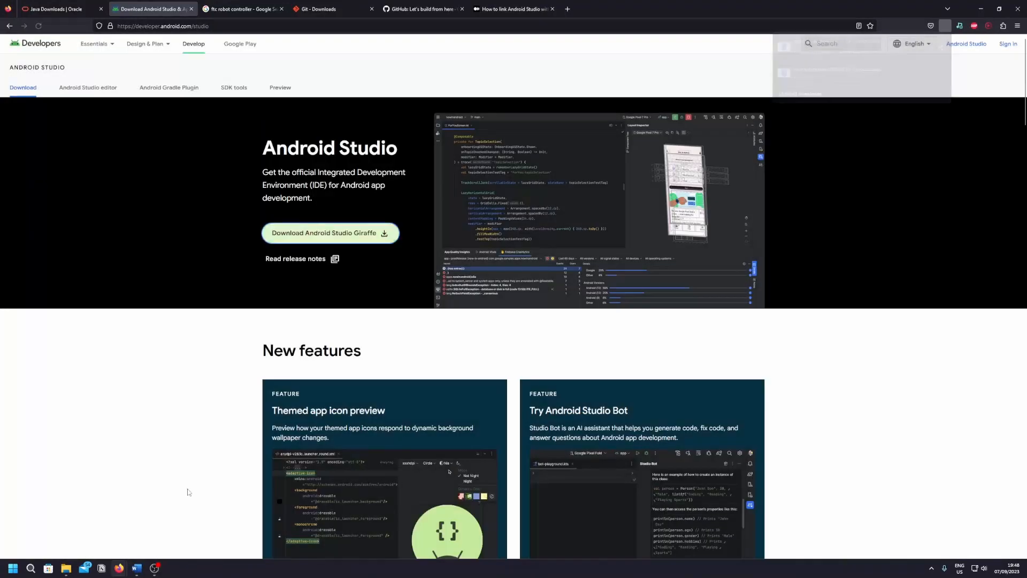
pyautogui.click(331, 232)
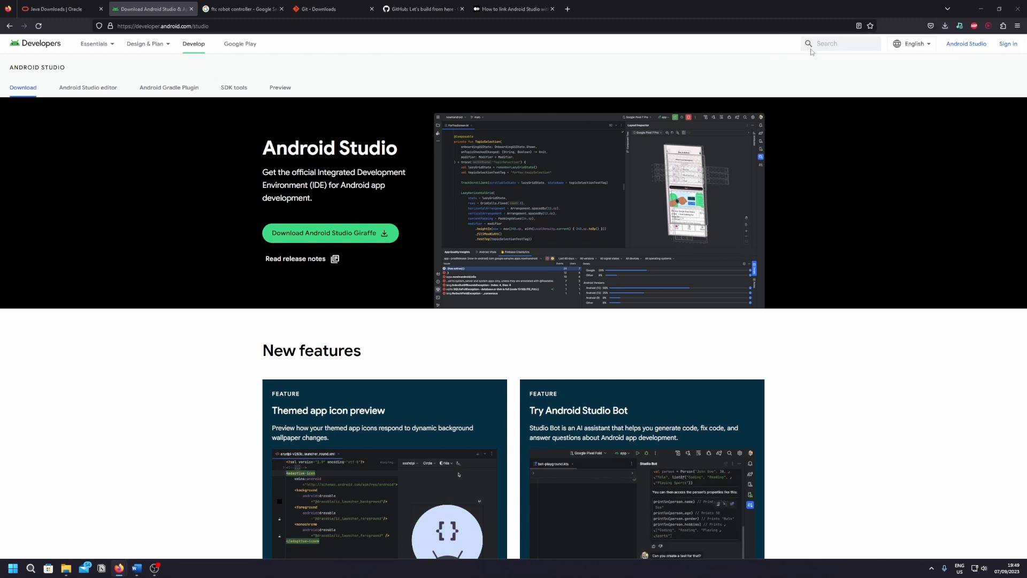
pyautogui.click(172, 567)
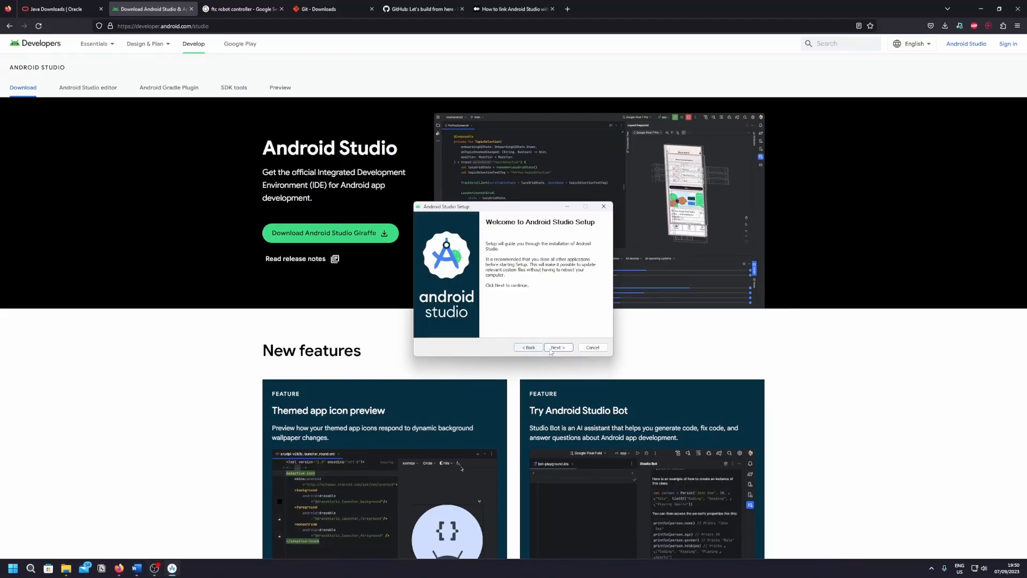
# - Accept the default install location, finish setup starting Android Studio, and dismiss the privileges error
pyautogui.click(558, 348)
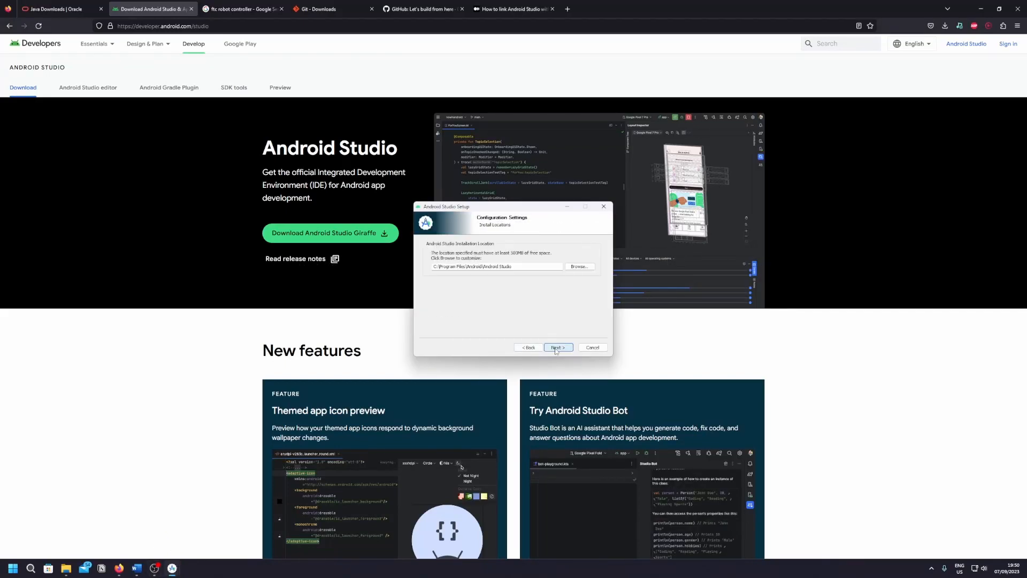
pyautogui.click(557, 347)
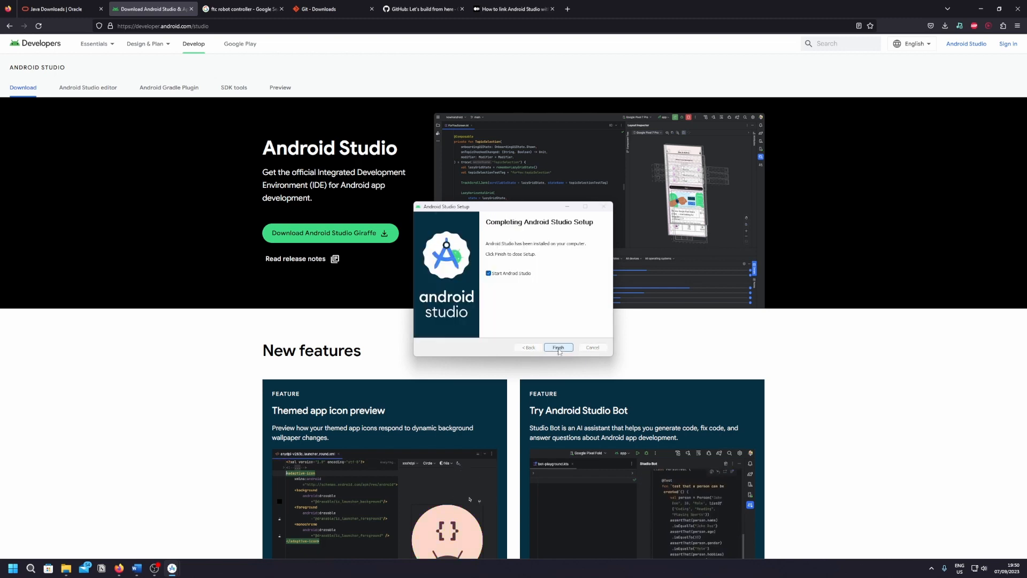
pyautogui.click(558, 348)
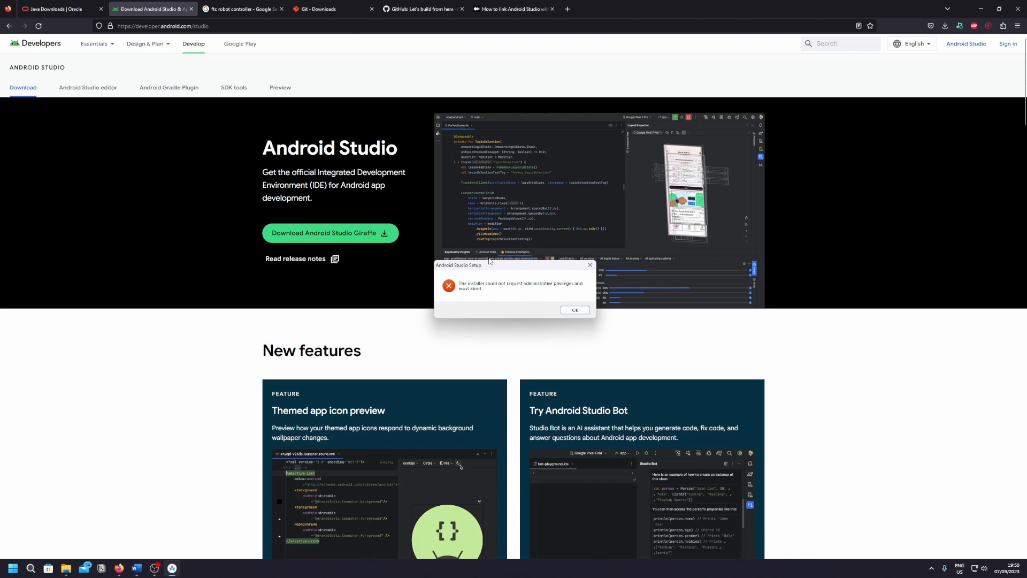
pyautogui.click(575, 311)
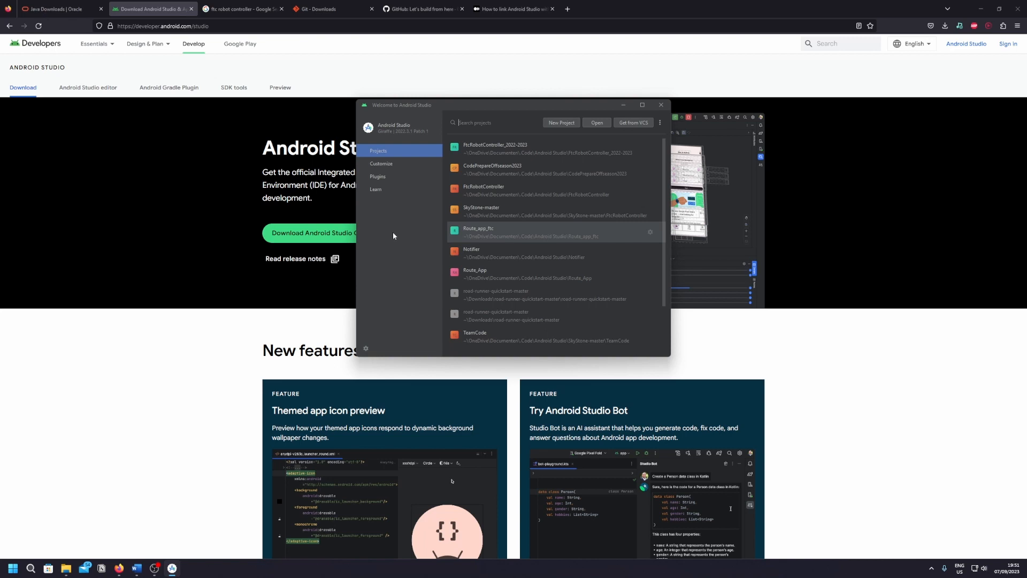
# - Switch to the browser's 'ftc robot controller' Google search results
pyautogui.click(242, 8)
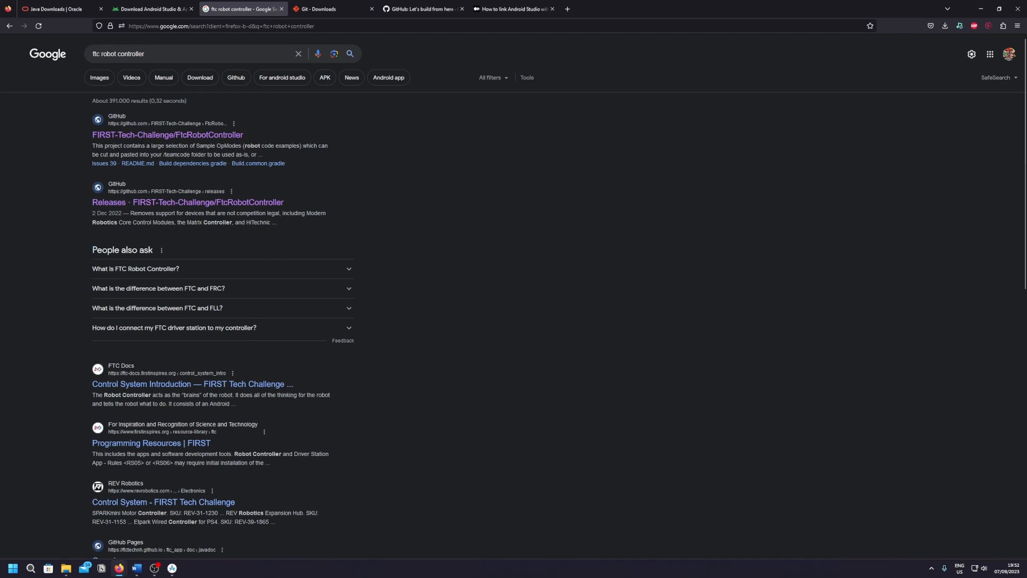
# - Copy the HTTPS clone URL of the FIRST-Tech-Challenge/FtcRobotController repository
pyautogui.click(167, 135)
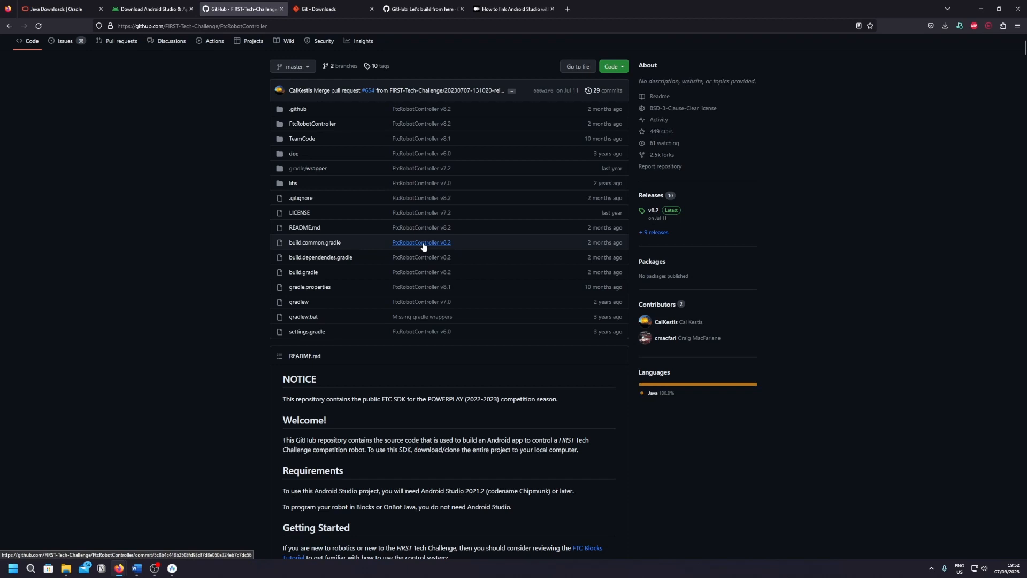
pyautogui.scroll(-3)
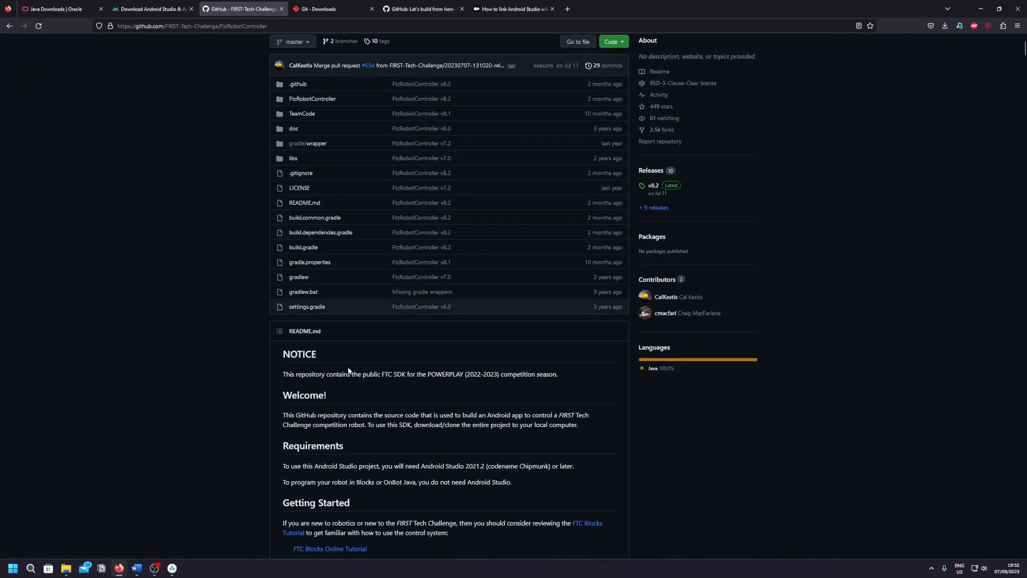
pyautogui.doubleClick(443, 375)
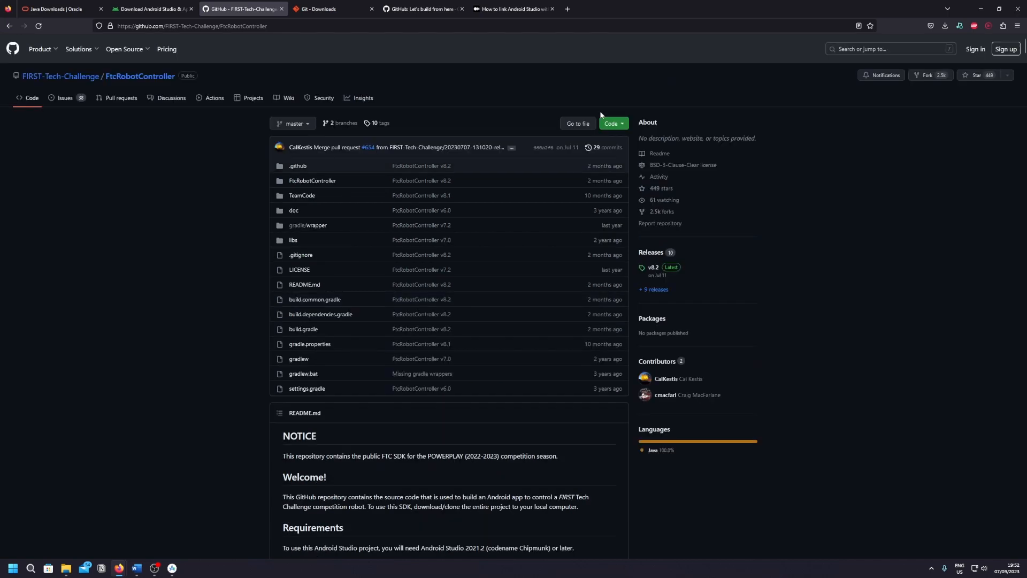
pyautogui.click(612, 123)
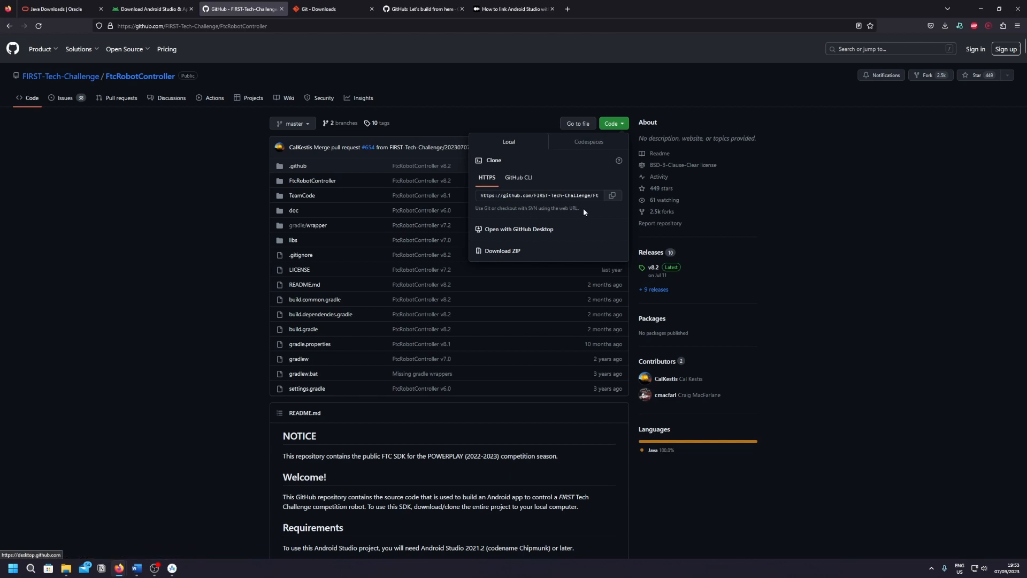
pyautogui.click(611, 195)
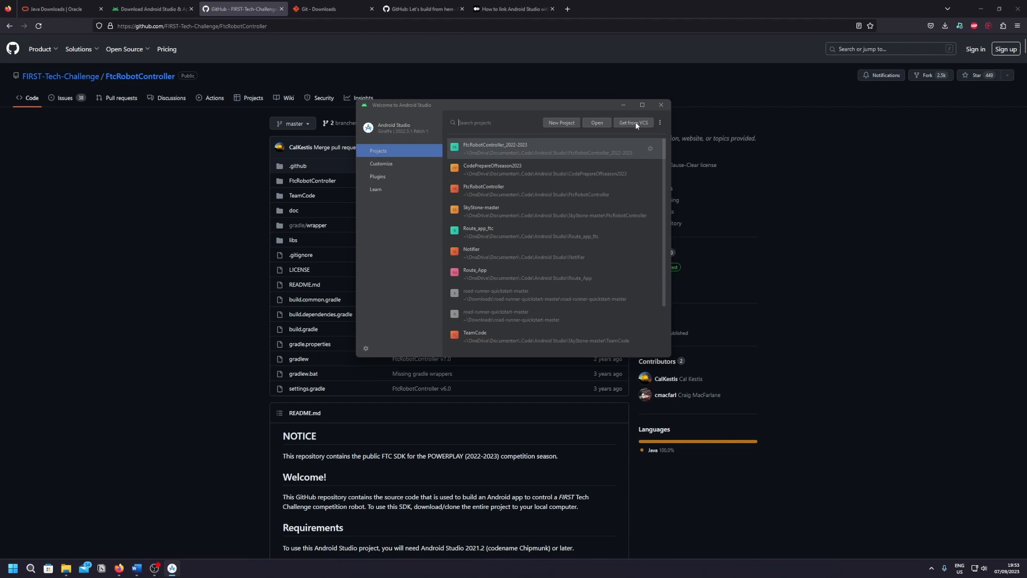
# - Start Get from Version Control with the FtcRobotController URL and a new TestTutorial folder
pyautogui.click(632, 123)
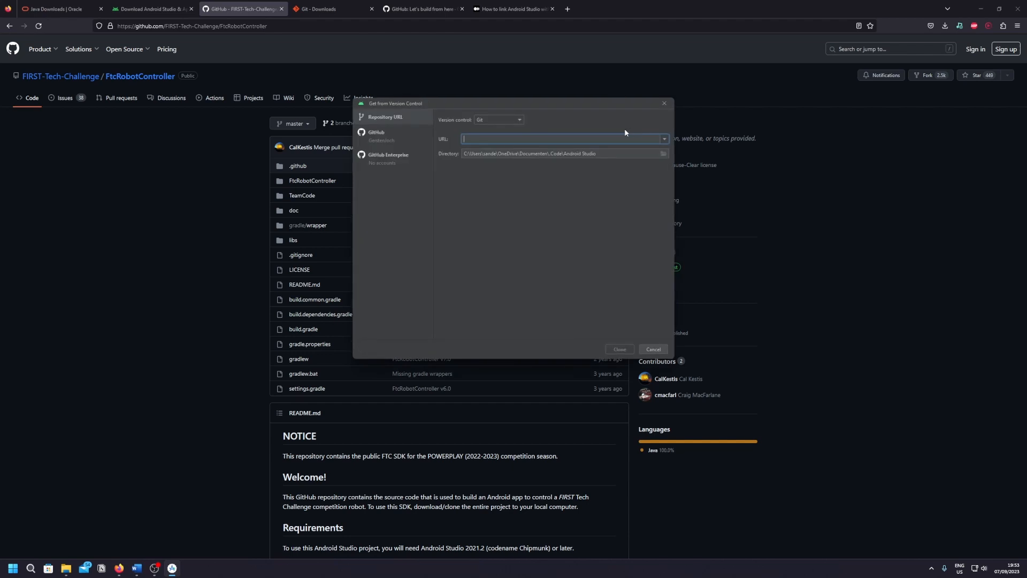
pyautogui.write('https://github.com/FIRST-Tech-Challenge/FtcRobotController.git')
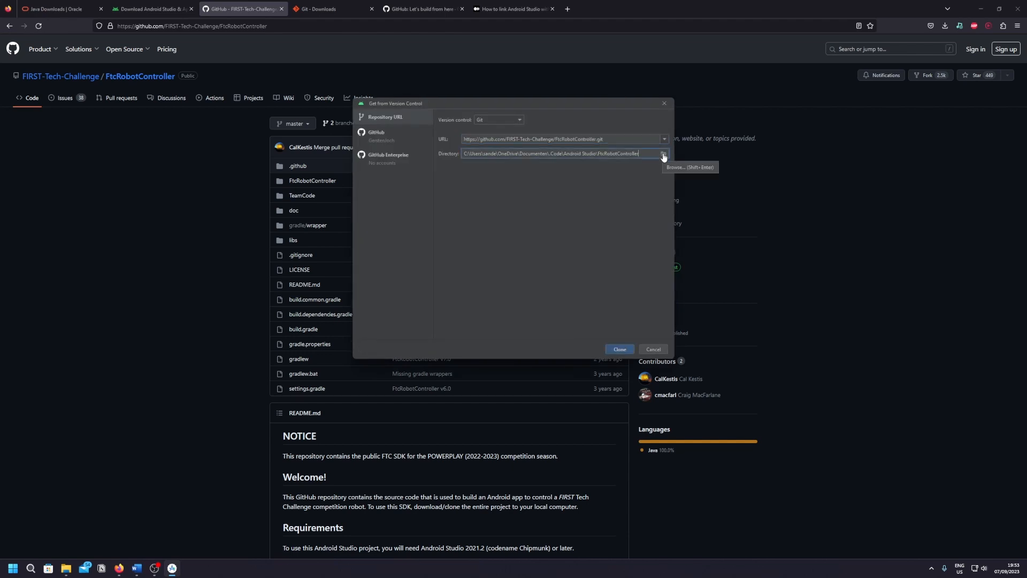
pyautogui.click(663, 153)
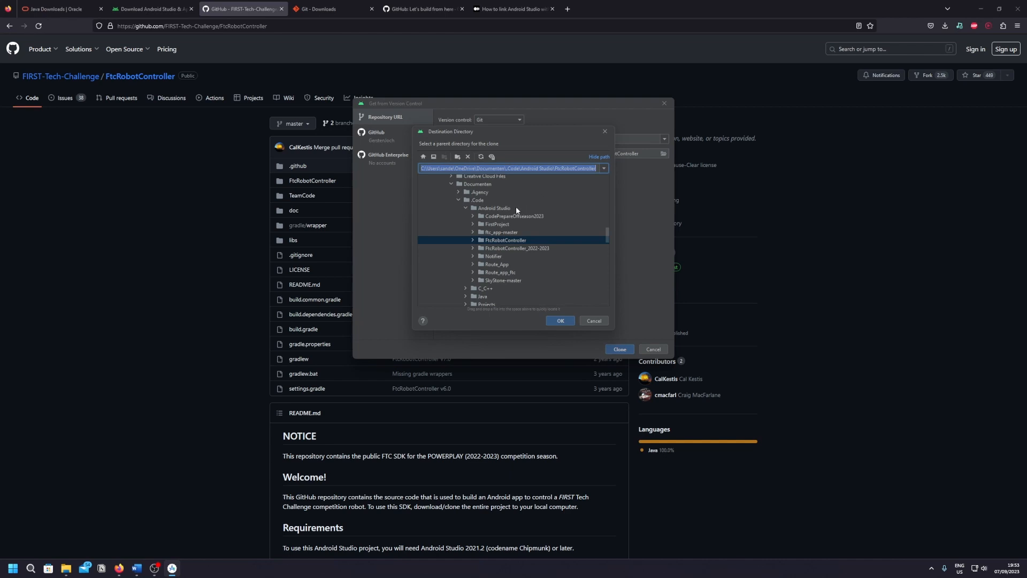
pyautogui.rightClick(493, 210)
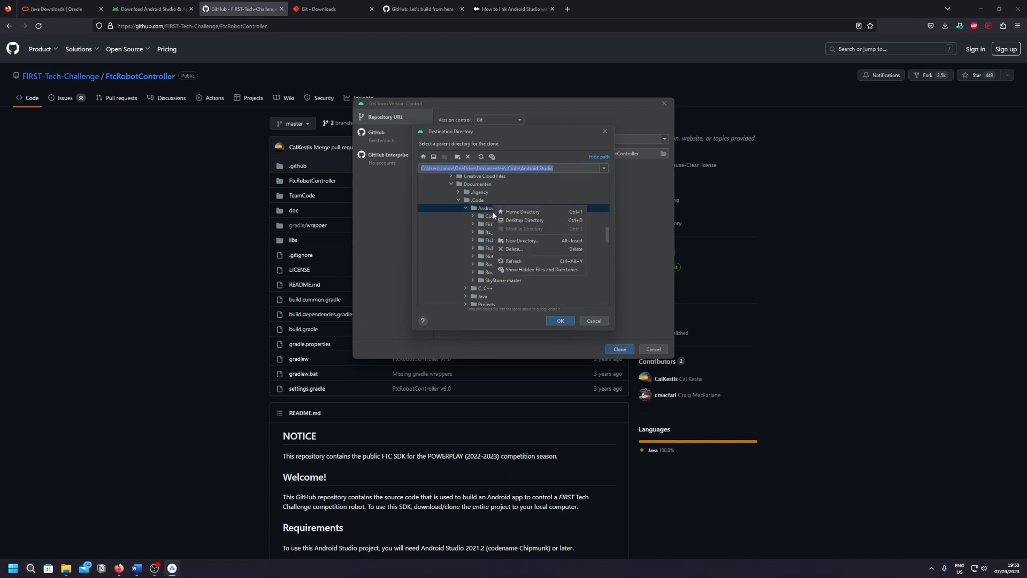
pyautogui.click(521, 241)
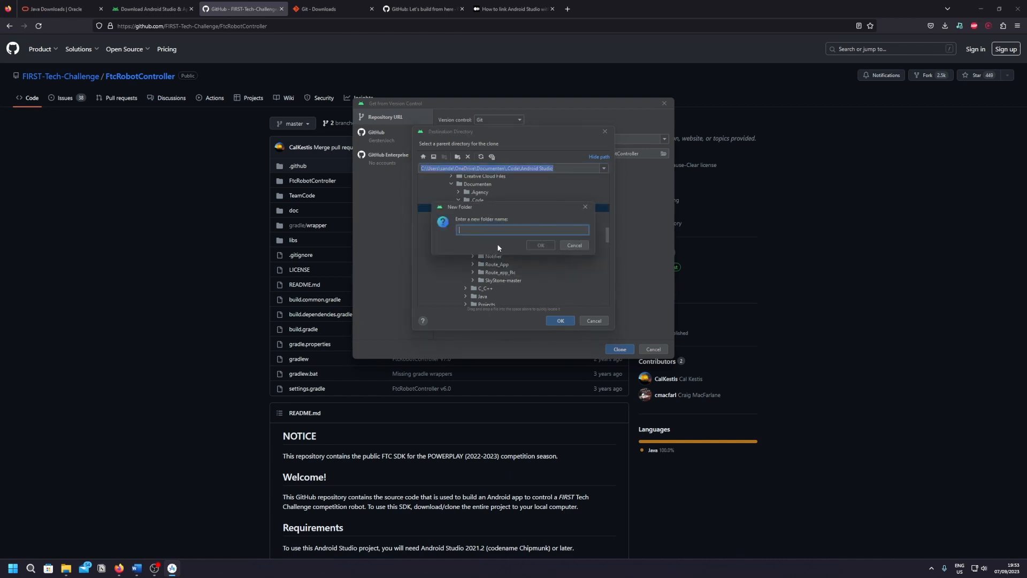
pyautogui.write('Test')
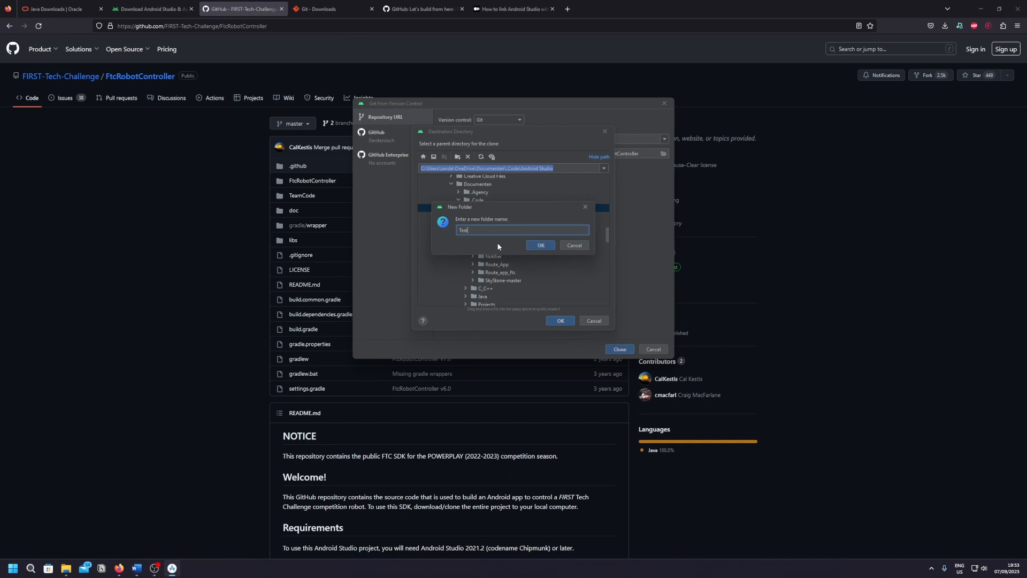
pyautogui.write('Tutorial')
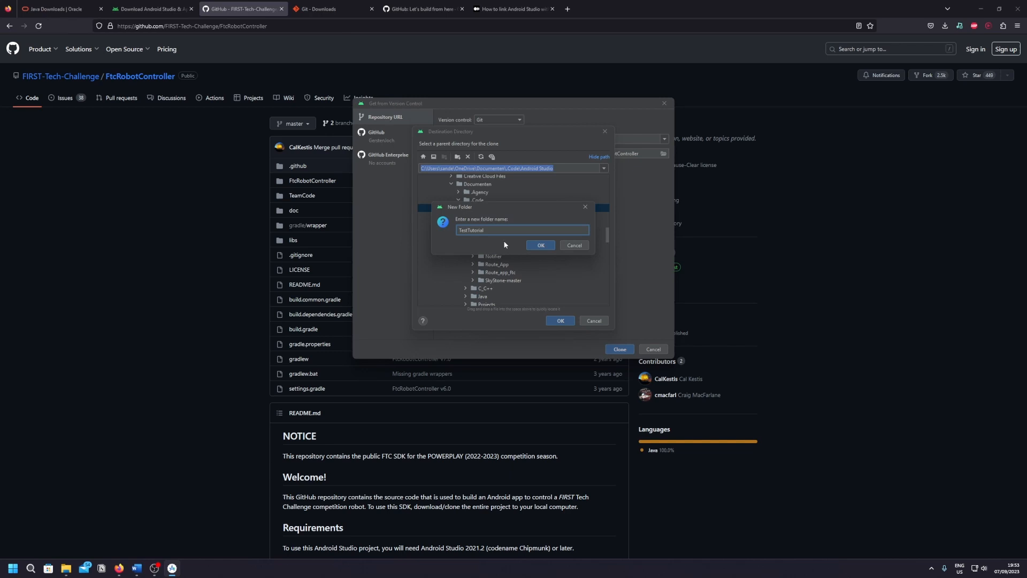
pyautogui.moveTo(533, 251)
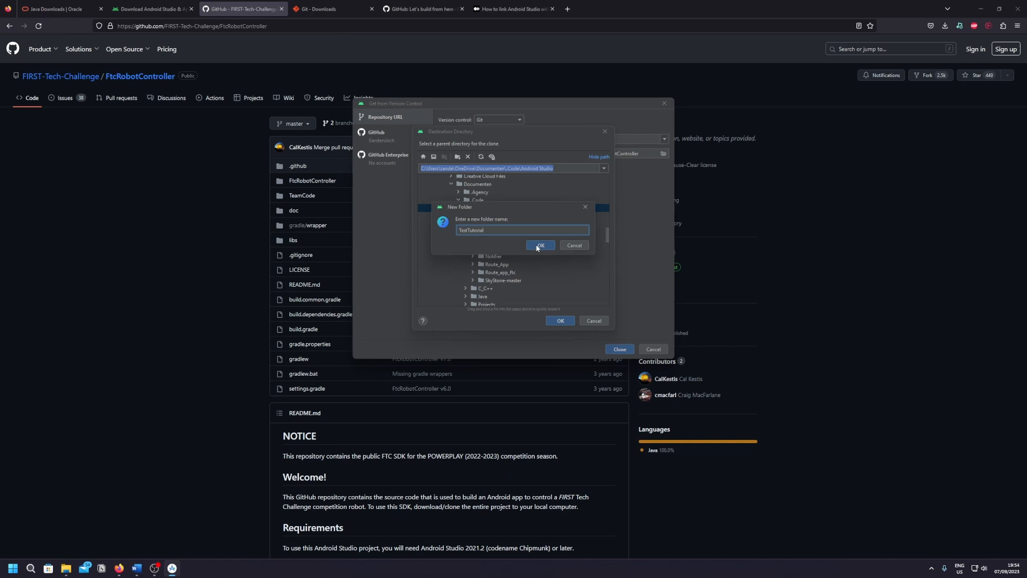
pyautogui.click(540, 245)
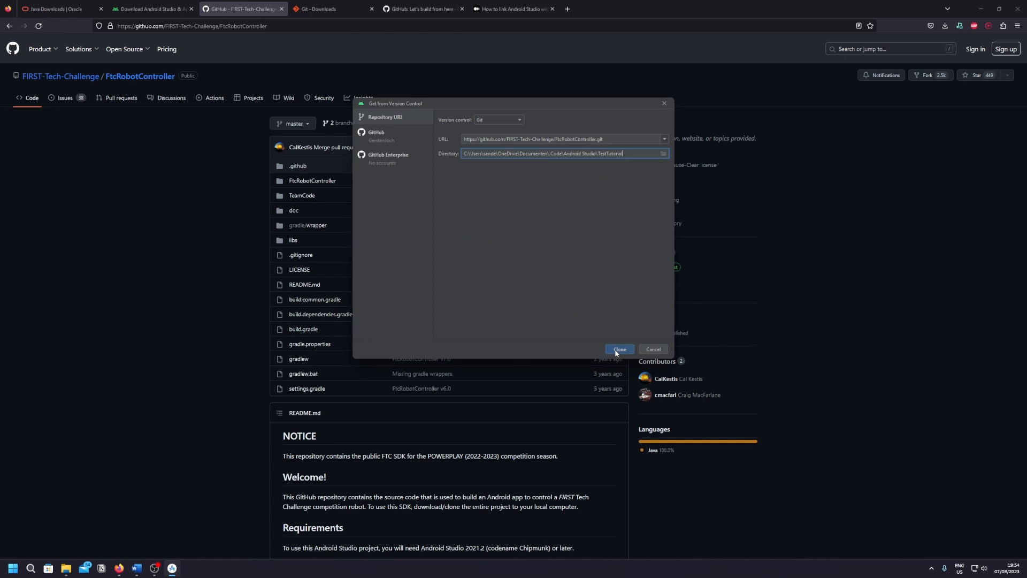
# - Clone the repository into TestTutorial and open the cloned project
pyautogui.click(618, 348)
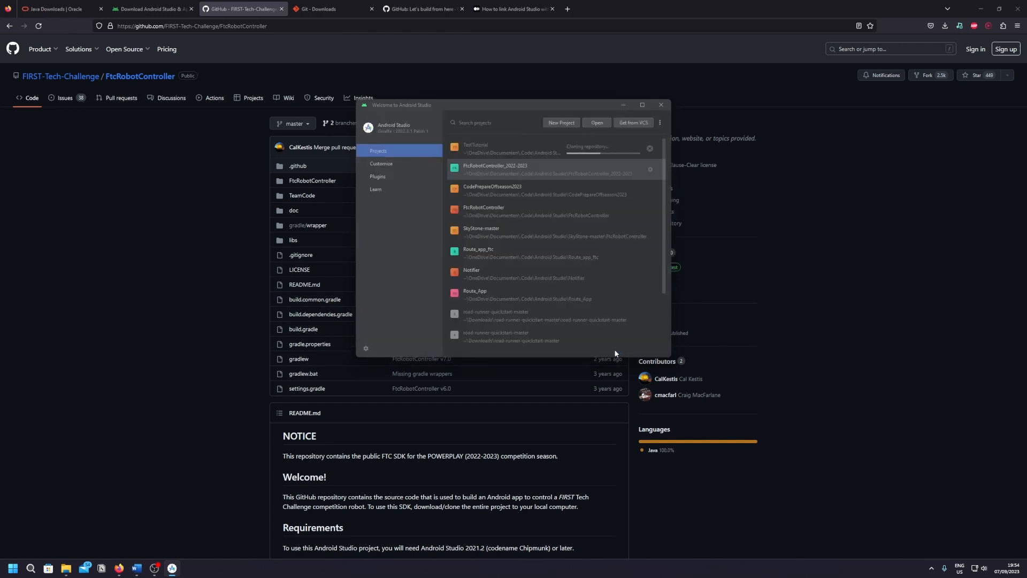
pyautogui.click(477, 149)
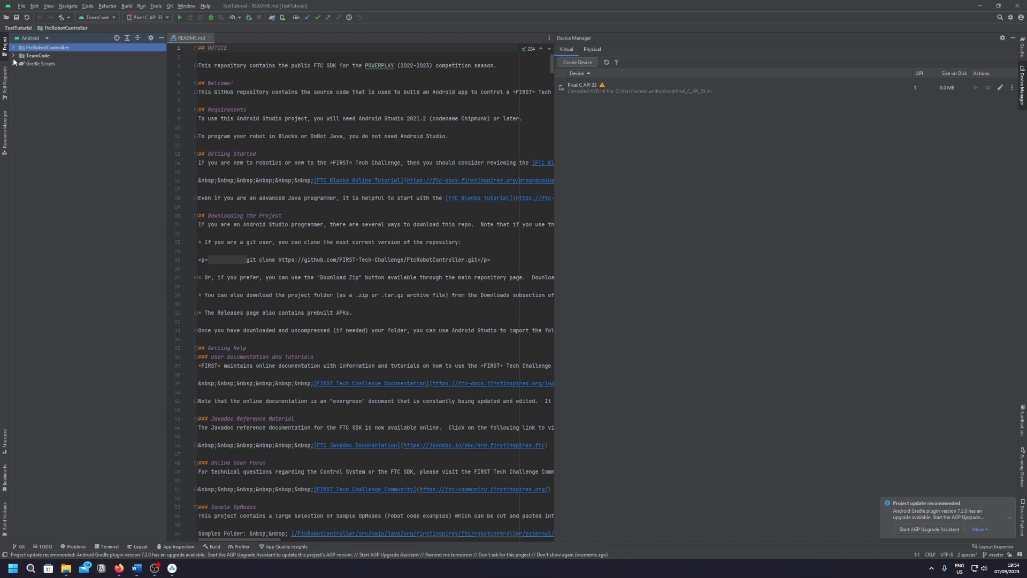
pyautogui.moveTo(16, 66)
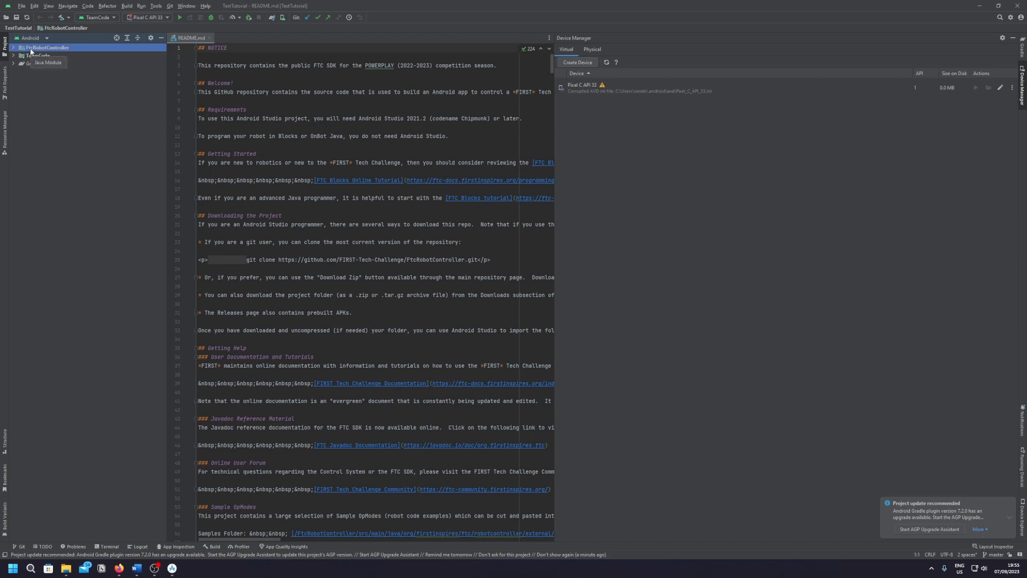
pyautogui.moveTo(28, 60)
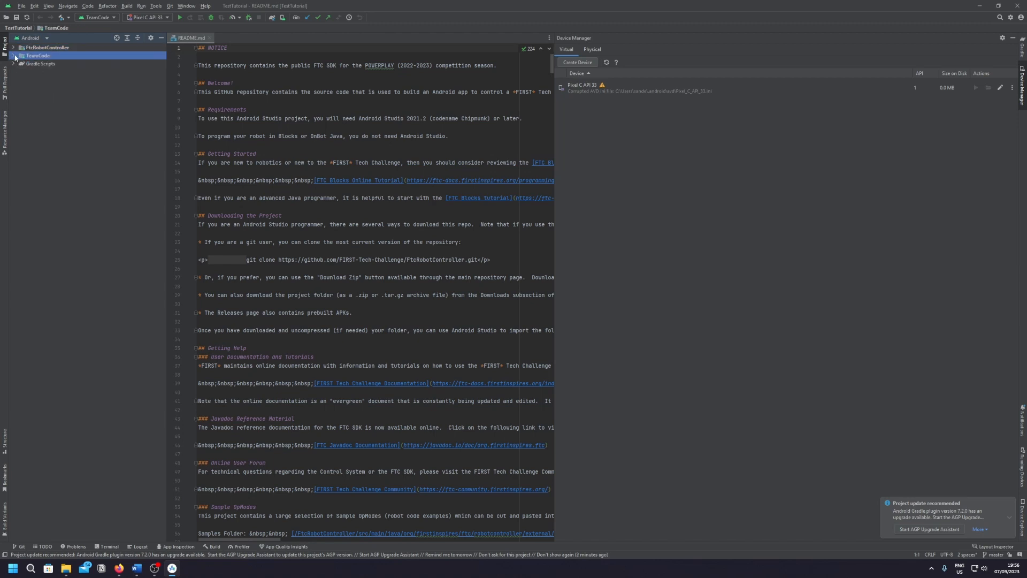
pyautogui.click(16, 56)
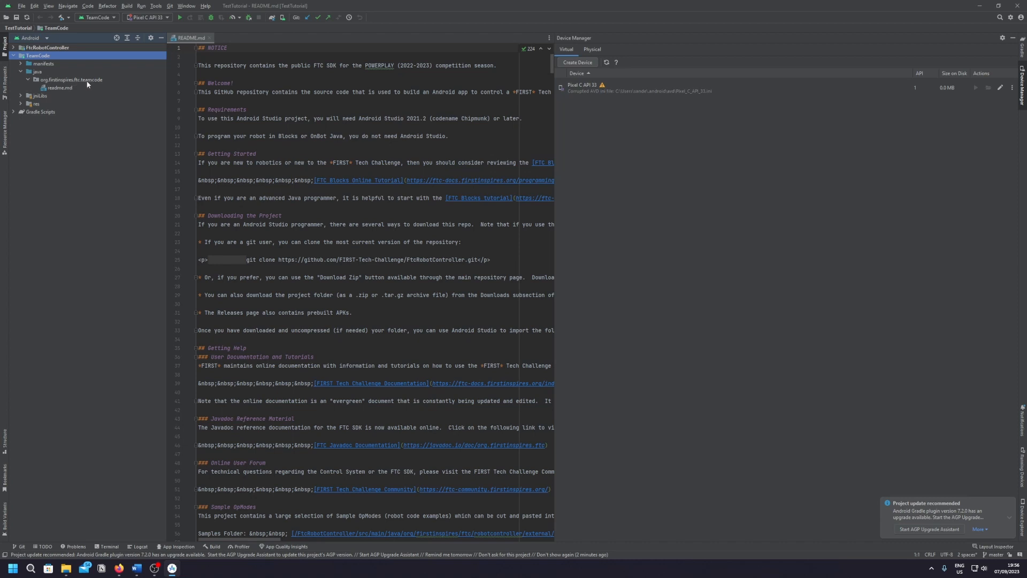
# - Select readme.md inside the org.firstinspires.ftc.teamcode package
pyautogui.click(60, 87)
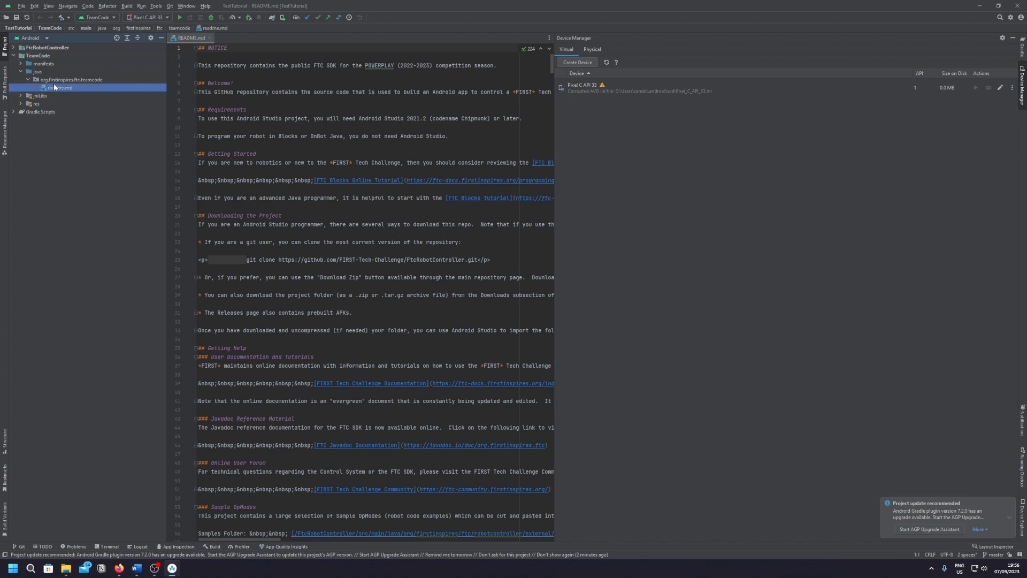
pyautogui.click(60, 87)
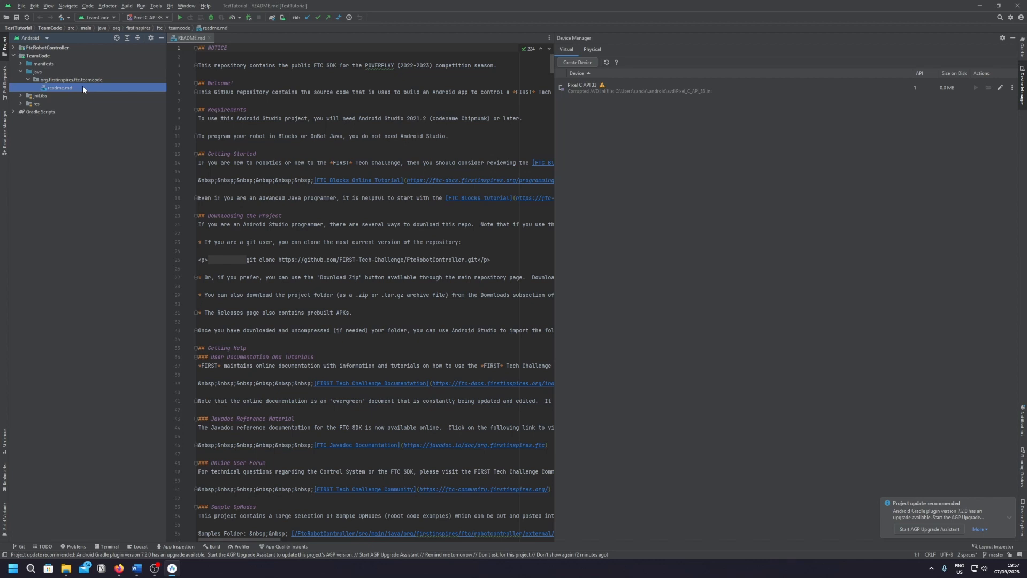
# - Bring up the Version Control GitHub page in Settings by searching 'github'
pyautogui.click(21, 6)
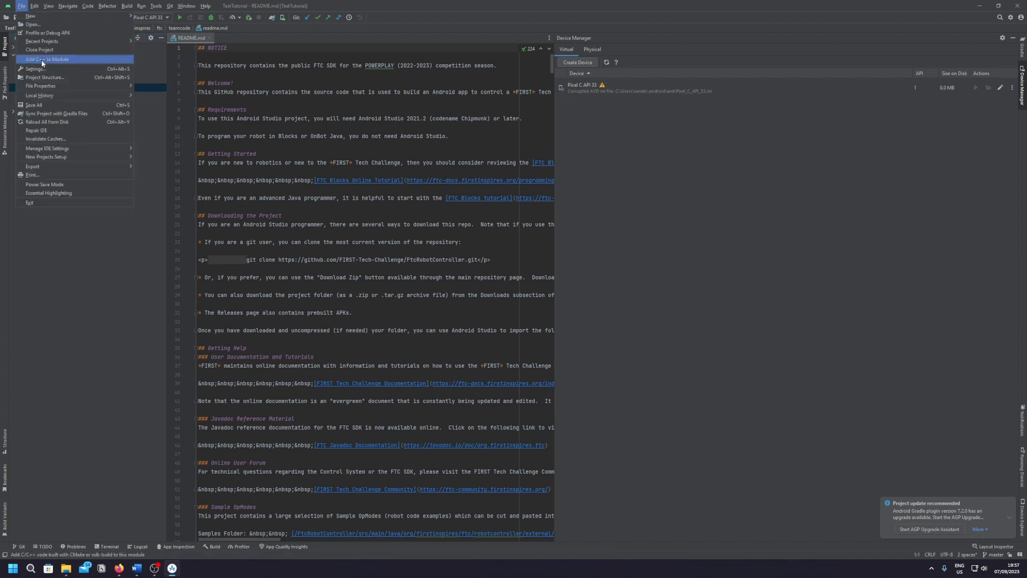
pyautogui.click(33, 69)
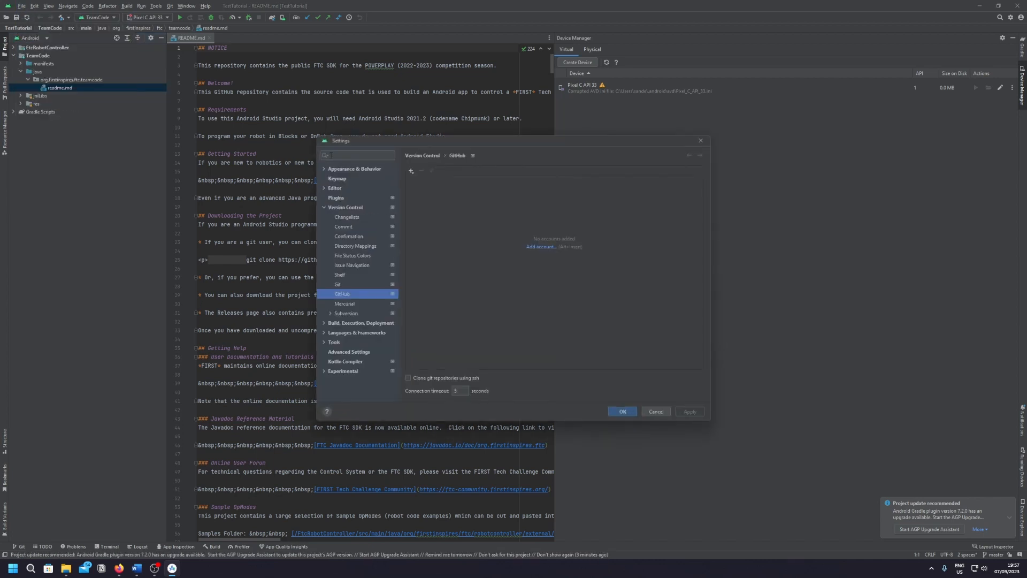
pyautogui.write('github')
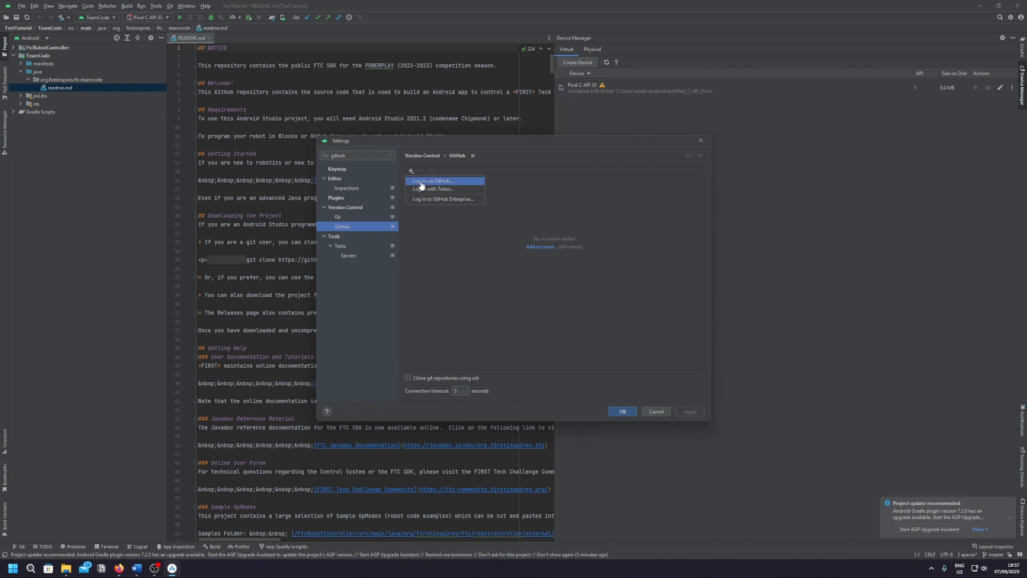
# - Log in via GitHub, authorizing the JetBrains integration with the saved login
pyautogui.click(432, 181)
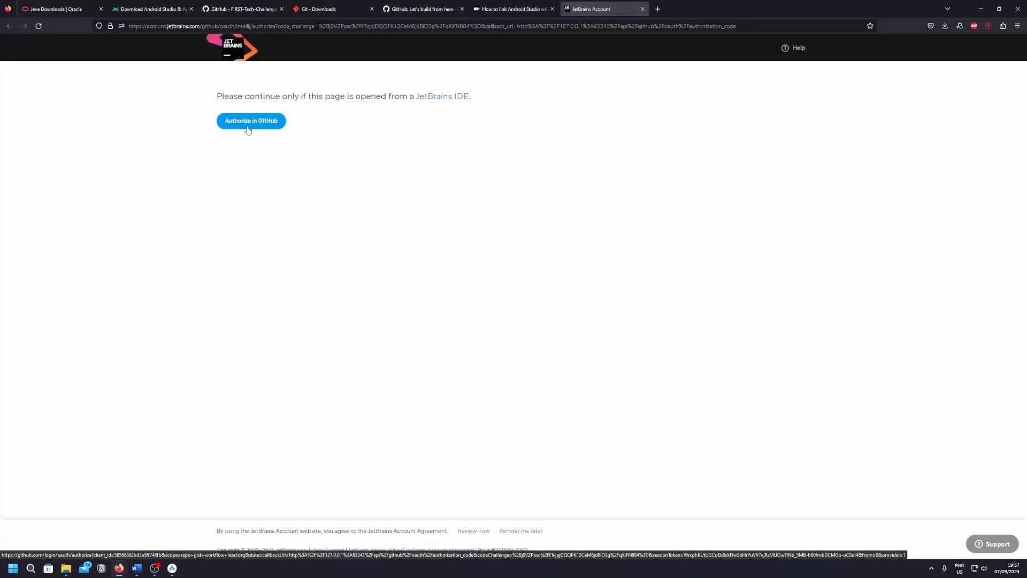
pyautogui.click(251, 121)
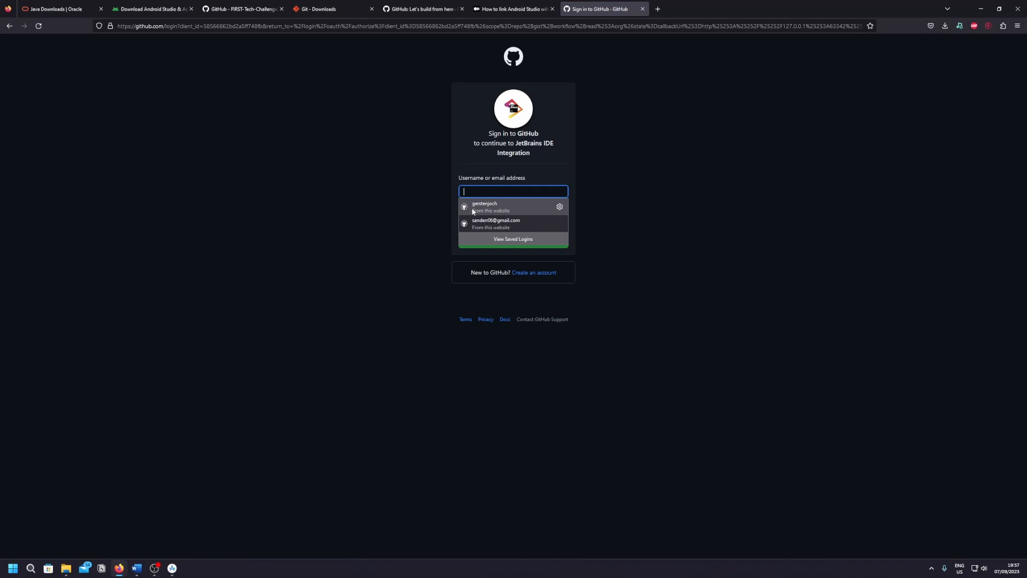
pyautogui.click(495, 224)
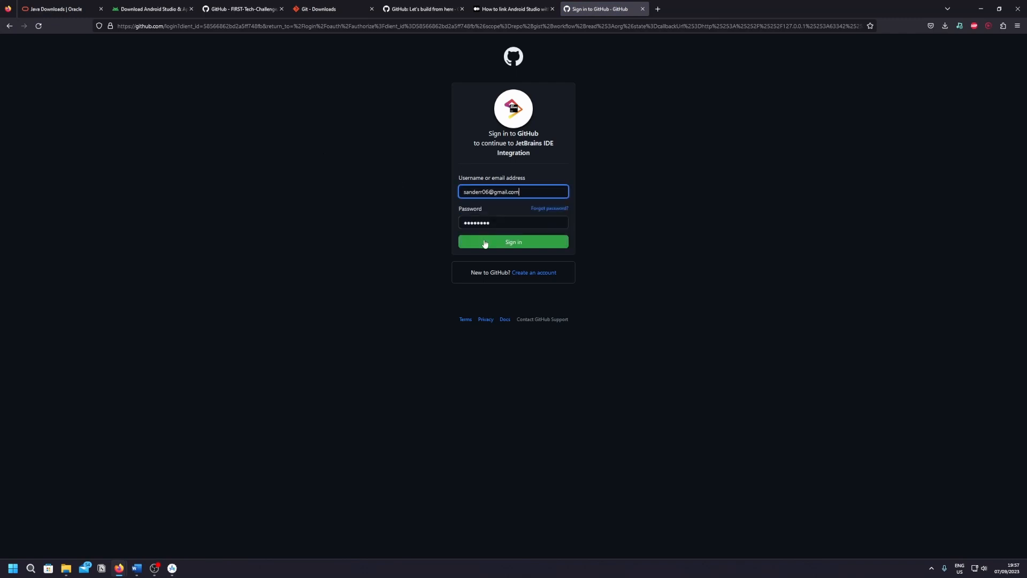
pyautogui.click(513, 242)
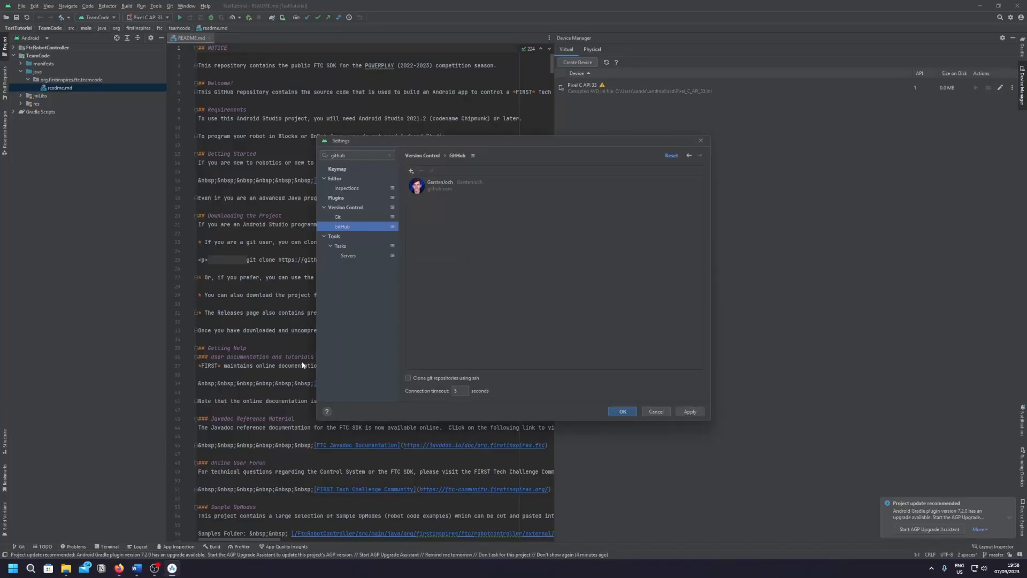
# - Remove the signed-in GitHub account and choose Log In with Token instead
pyautogui.click(439, 185)
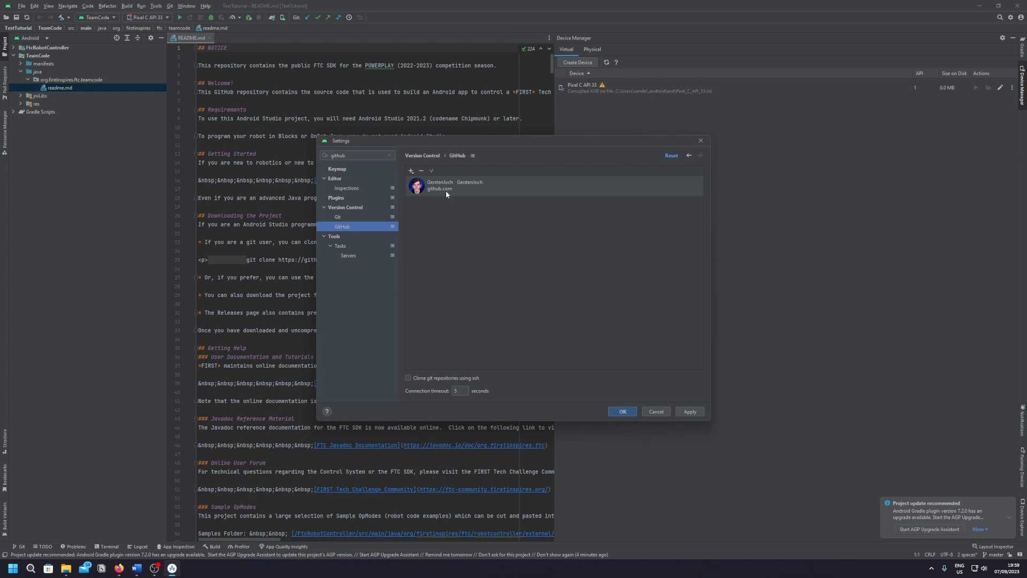
pyautogui.click(422, 171)
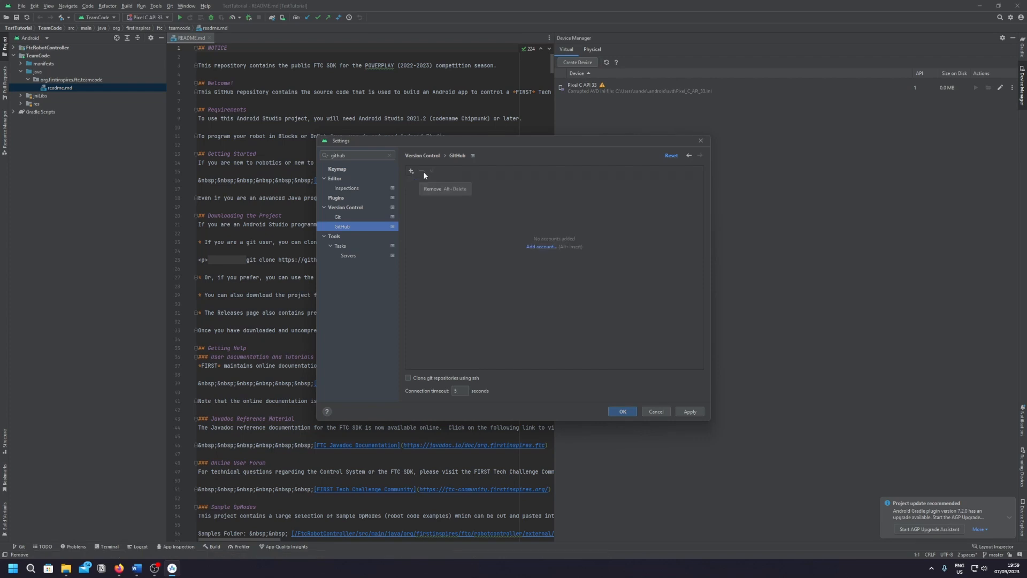
pyautogui.click(411, 171)
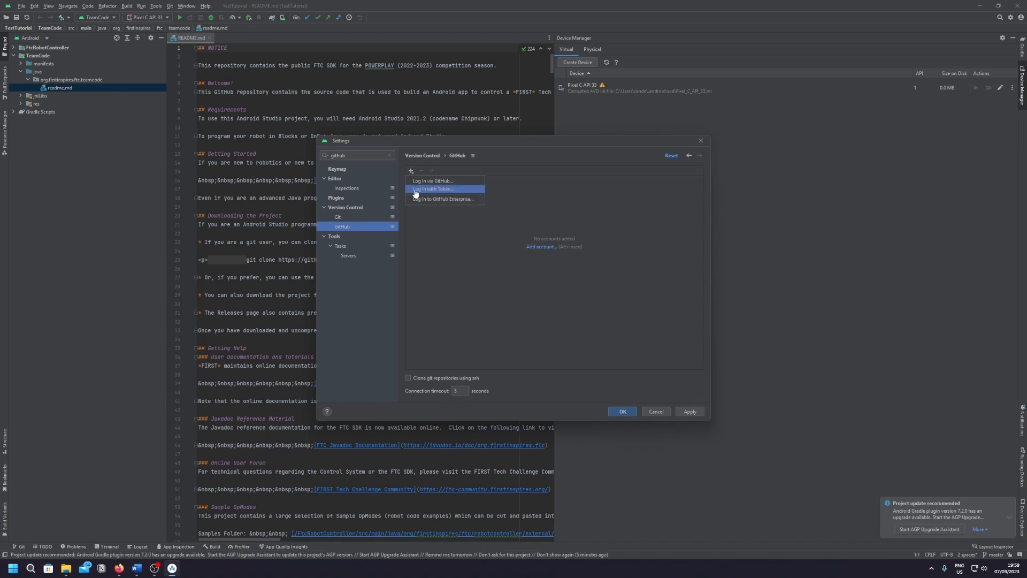
pyautogui.click(432, 190)
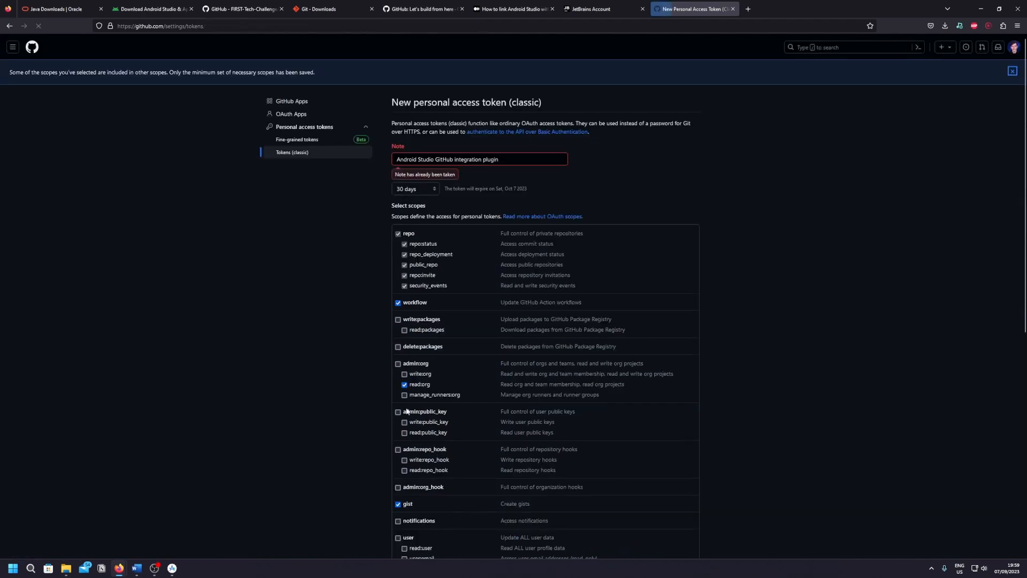
# - Copy the generated classic token and add the GitHub account with it in Android Studio
pyautogui.scroll(-3)
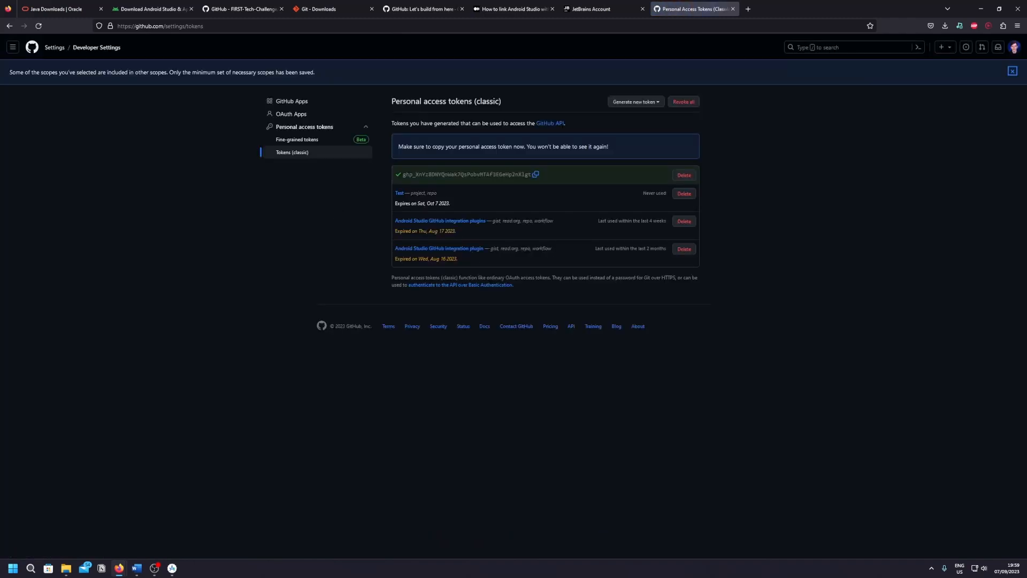
pyautogui.moveTo(440, 172)
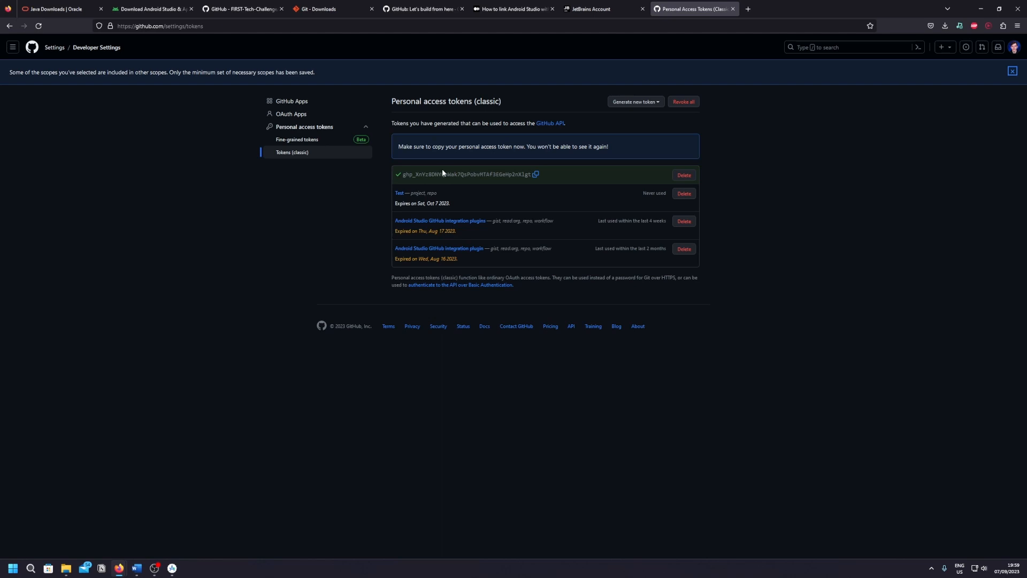
pyautogui.moveTo(442, 174)
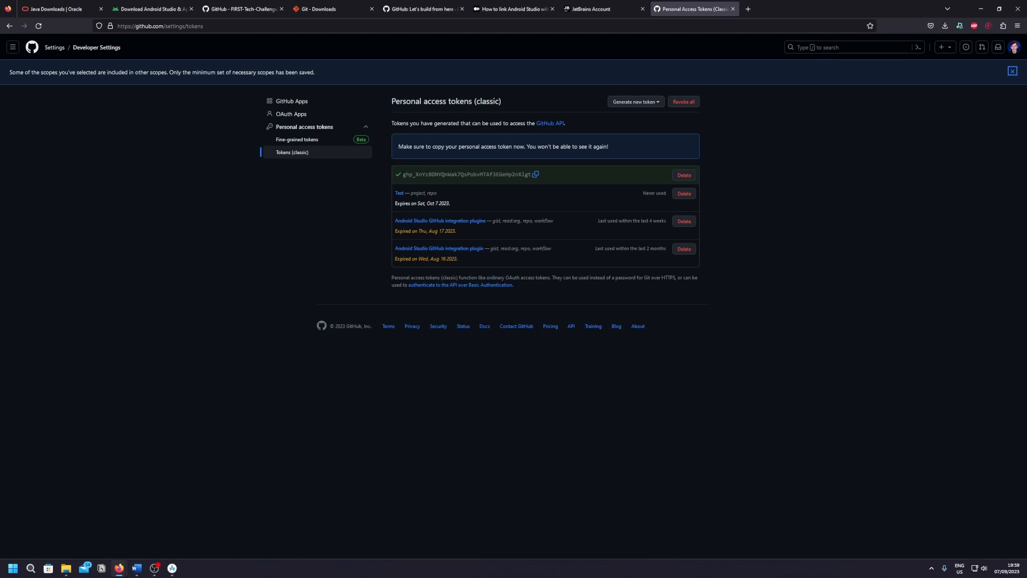
pyautogui.click(535, 174)
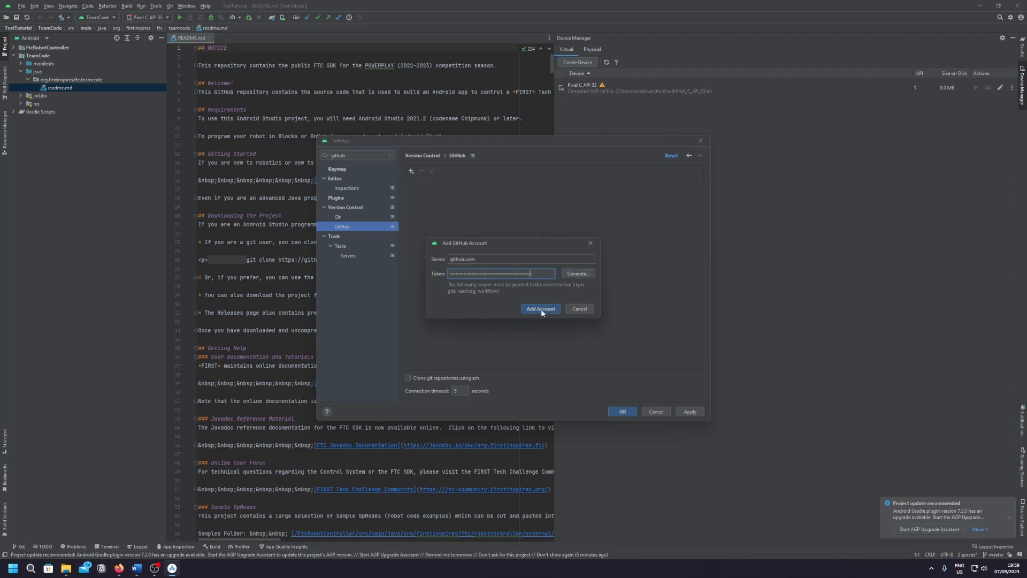
pyautogui.click(539, 308)
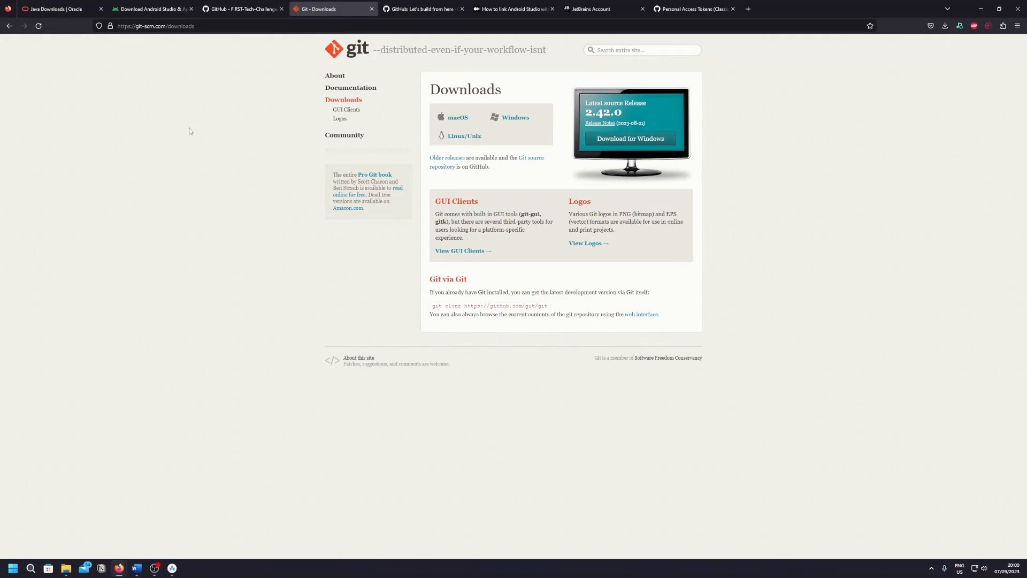
pyautogui.moveTo(360, 86)
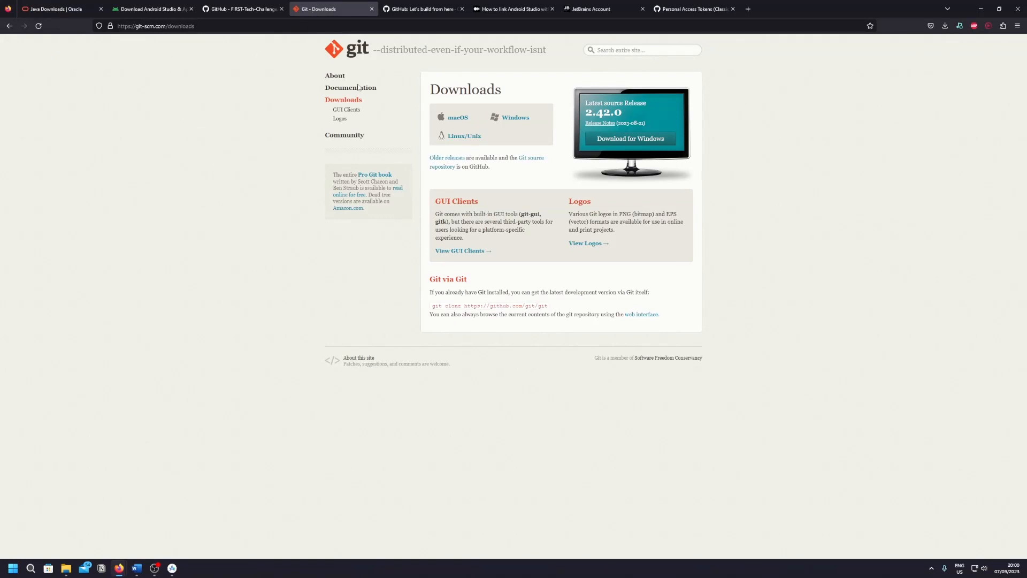
# - Go to git-scm.com/download/win to see the Git 2.42.0 Windows installers
pyautogui.click(629, 138)
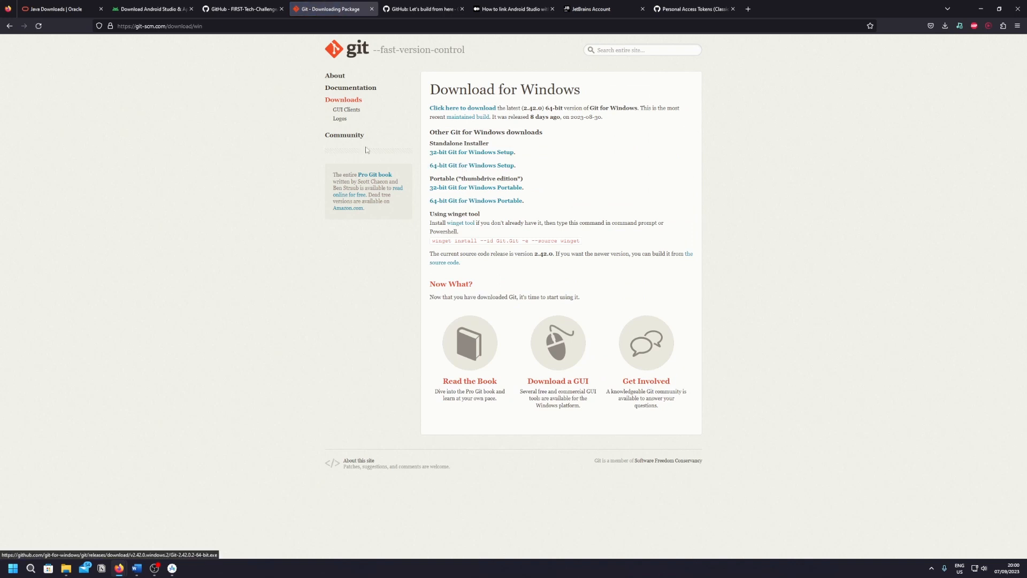
pyautogui.moveTo(237, 142)
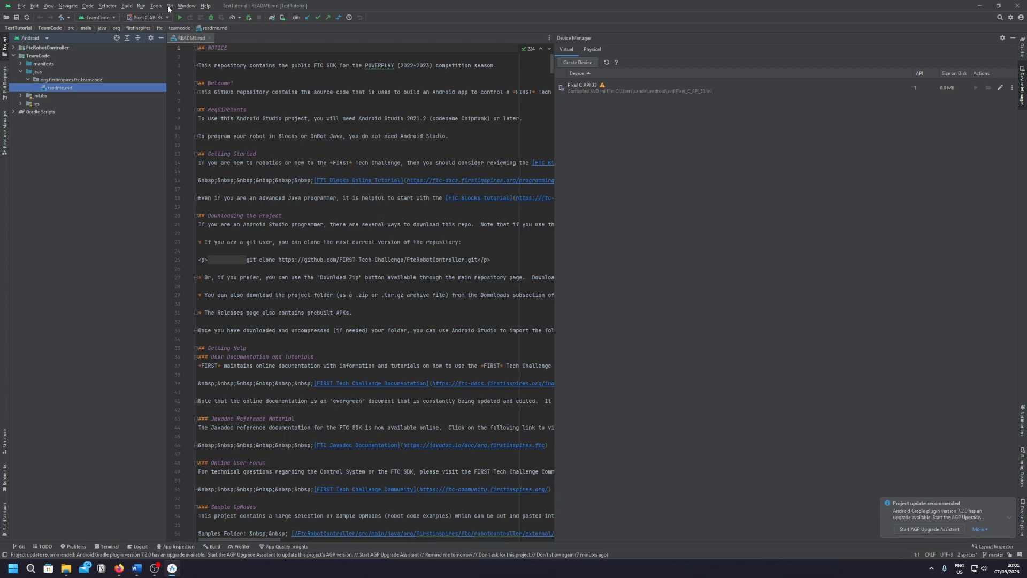
# - Reach the Git menu's GitHub submenu with Share Project, pull request and gist options
pyautogui.click(170, 6)
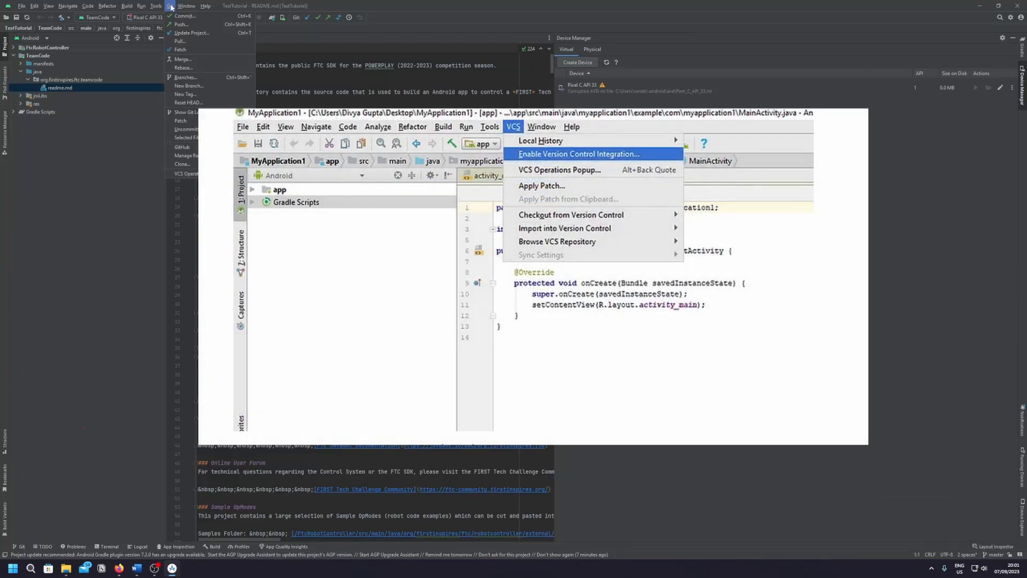
pyautogui.click(577, 154)
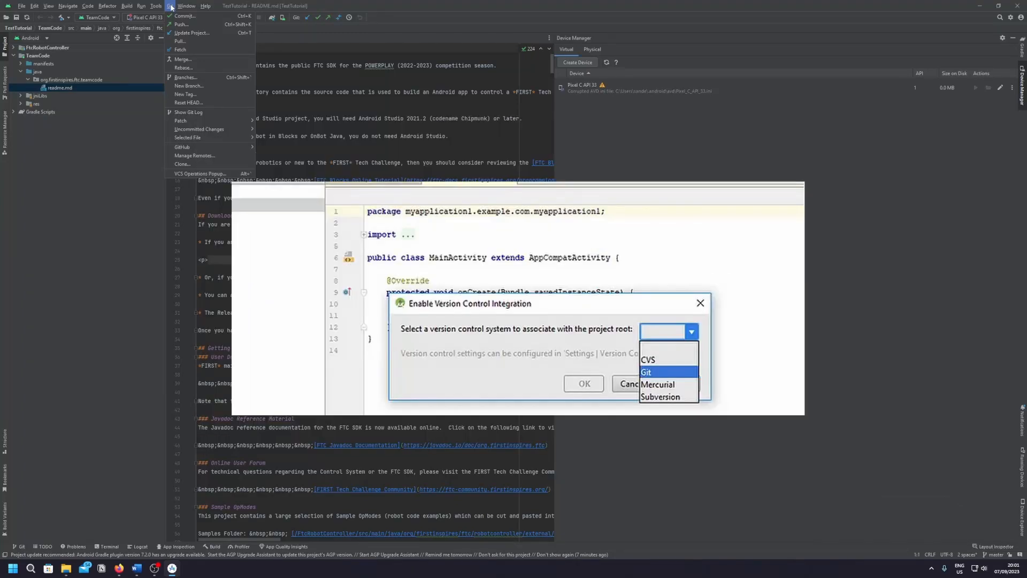
pyautogui.click(186, 7)
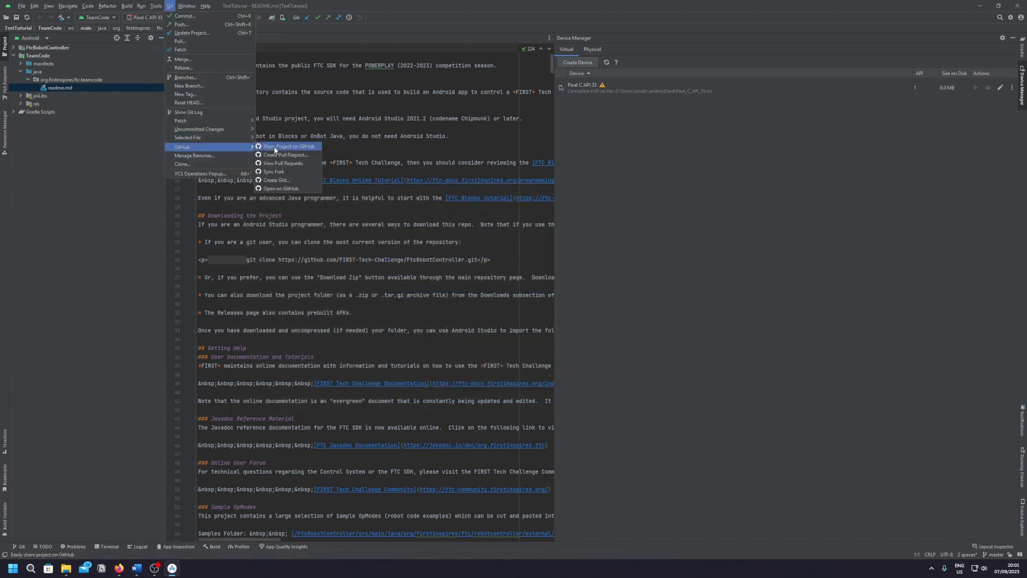
# - Share the project on GitHub anyway as a new repository named TestTutorials
pyautogui.click(288, 146)
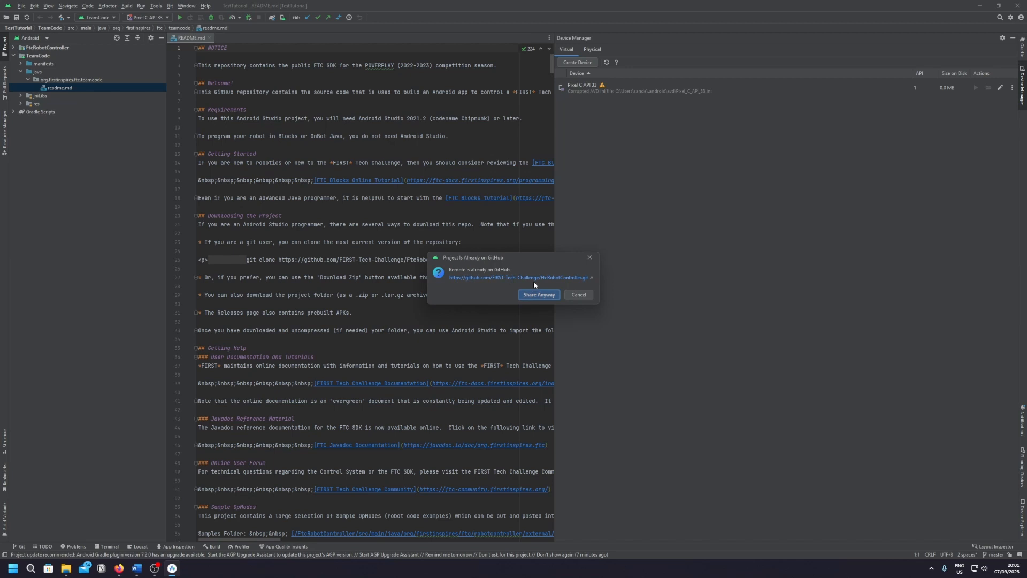
pyautogui.click(538, 294)
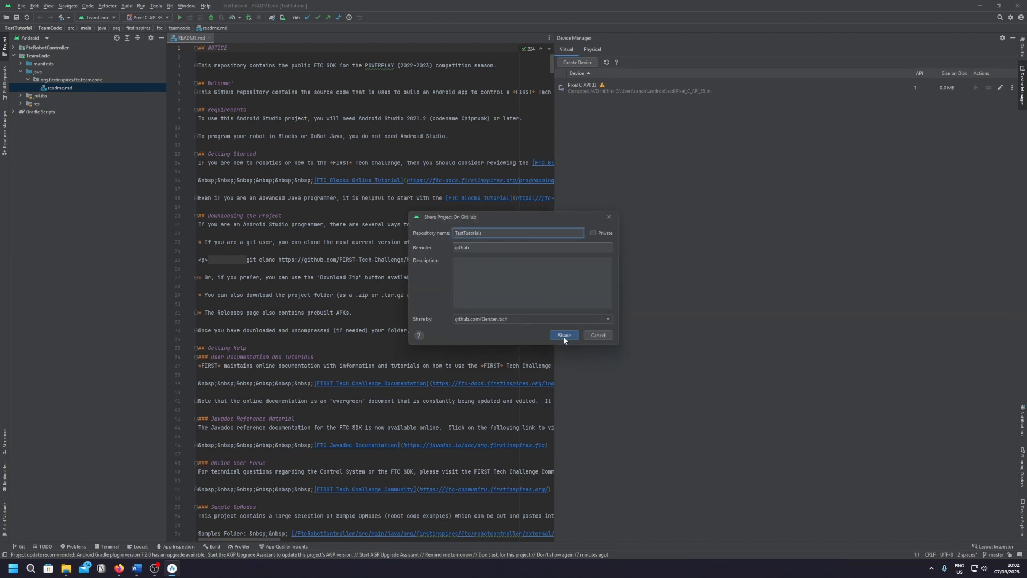
pyautogui.click(563, 335)
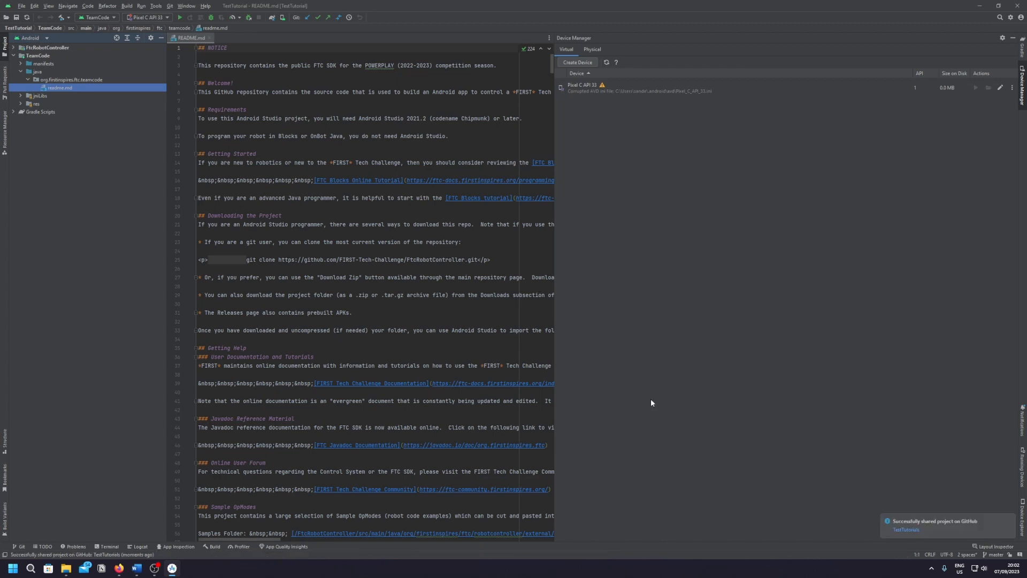
pyautogui.moveTo(903, 531)
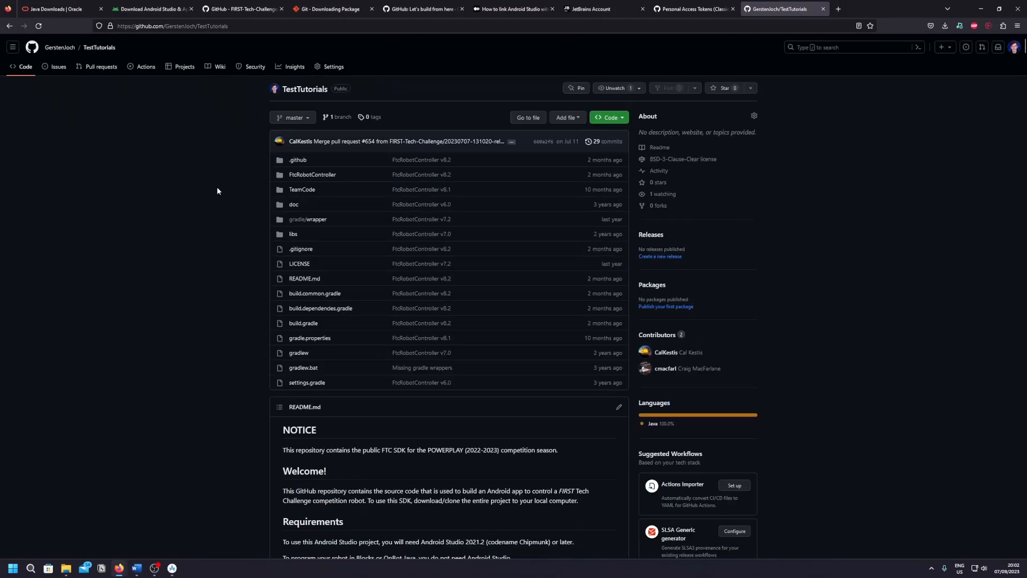
pyautogui.moveTo(234, 292)
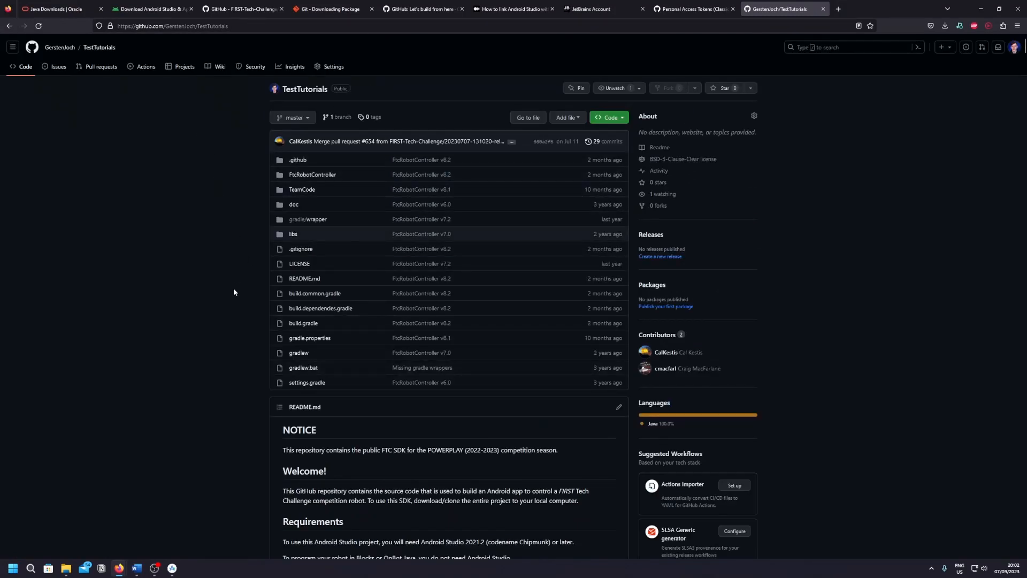
# - Review the TestTutorials repository's files and README, then return to Android Studio
pyautogui.scroll(-3)
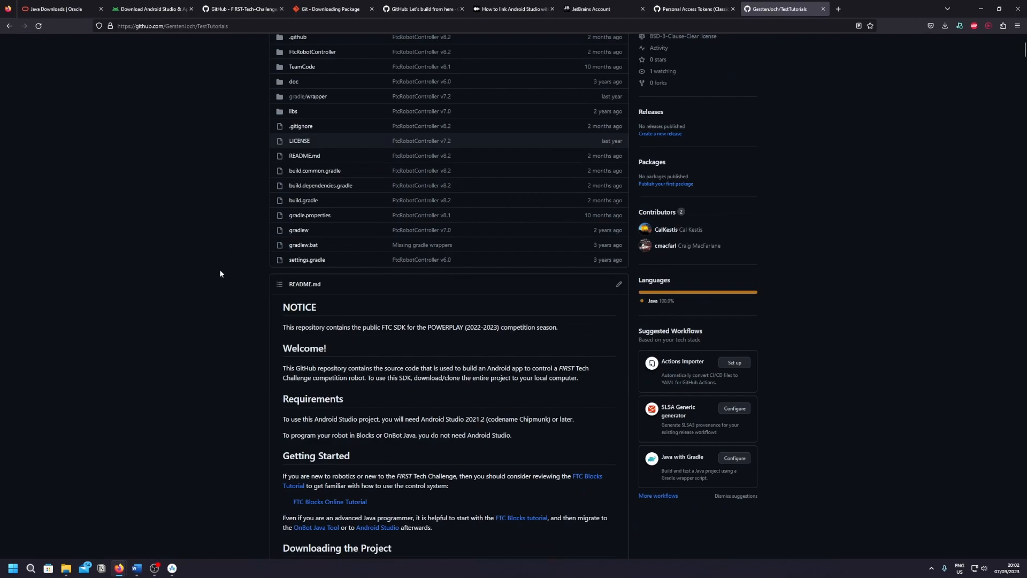
pyautogui.click(136, 569)
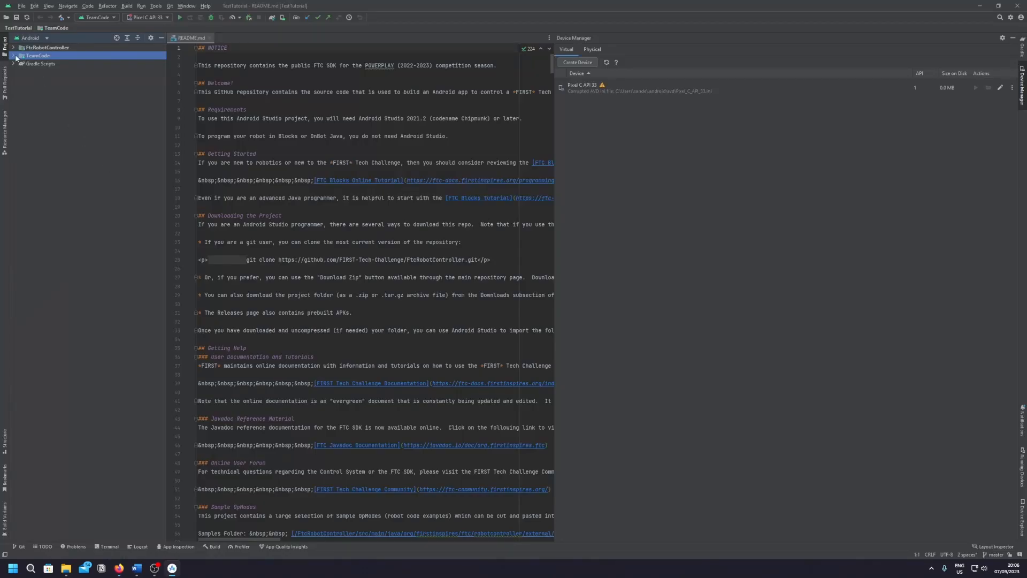
# - Add a Java class TestClass to the teamcode package and start committing it
pyautogui.rightClick(43, 78)
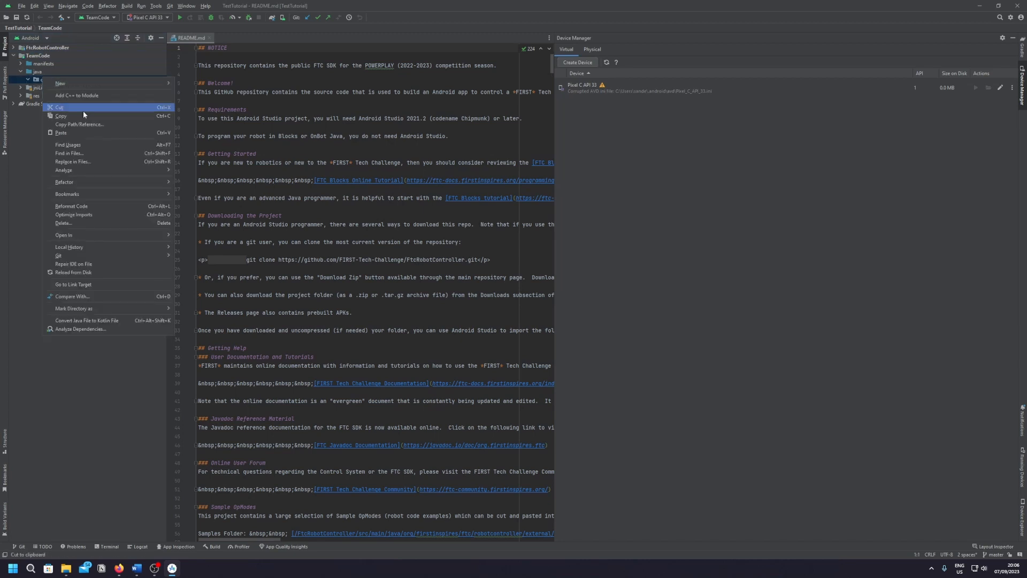
pyautogui.click(60, 84)
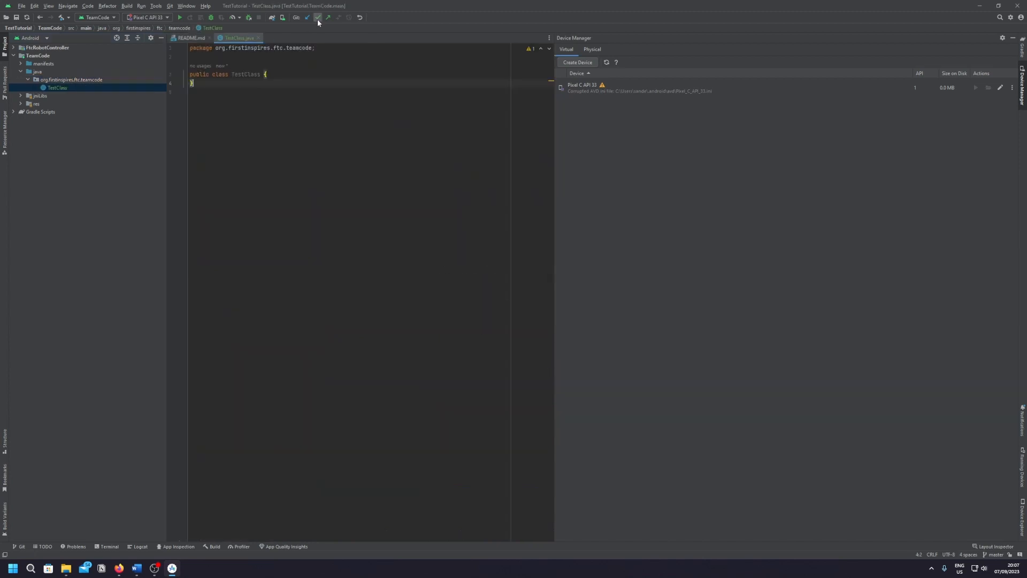
pyautogui.click(318, 17)
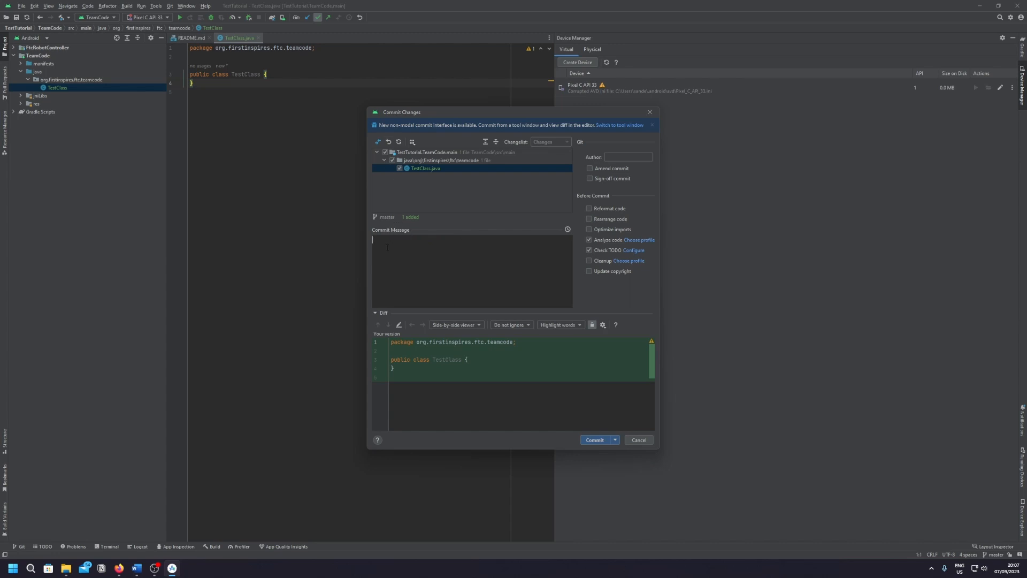
# - Commit TestClass.java with message 'Added TestClass.java' despite code analysis warnings
pyautogui.write('A')
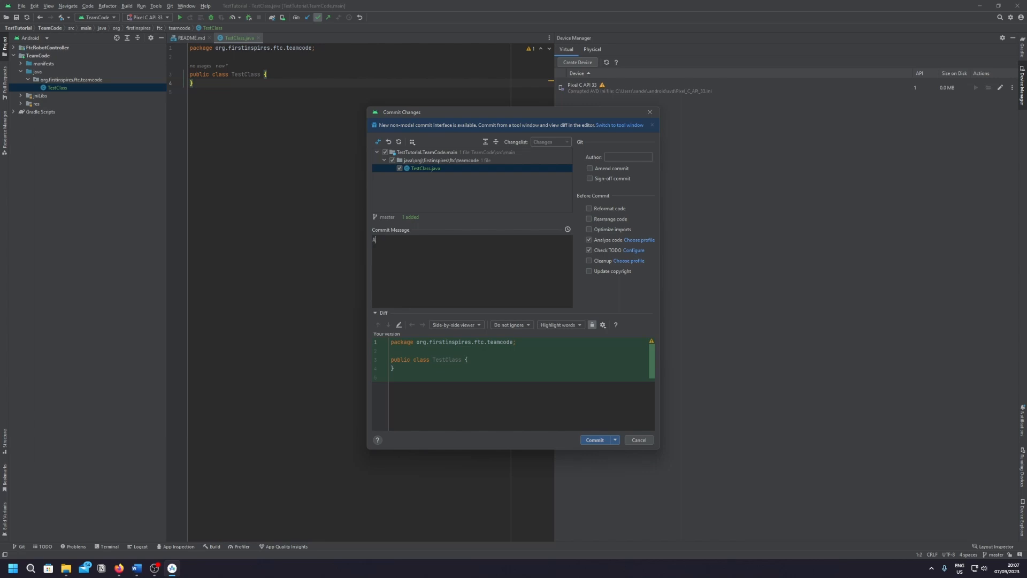
pyautogui.write('dded Te')
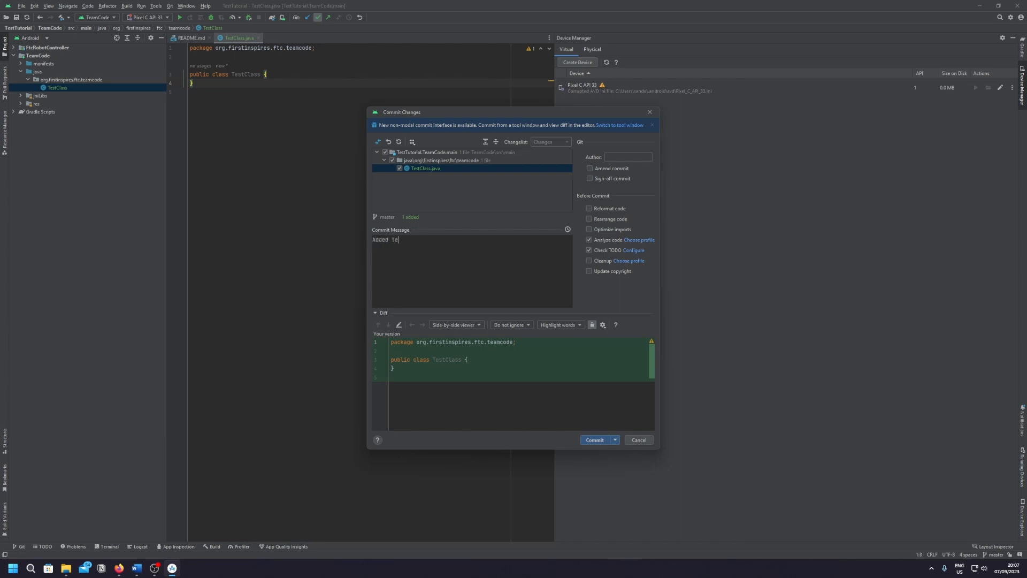
pyautogui.write('stClass.java')
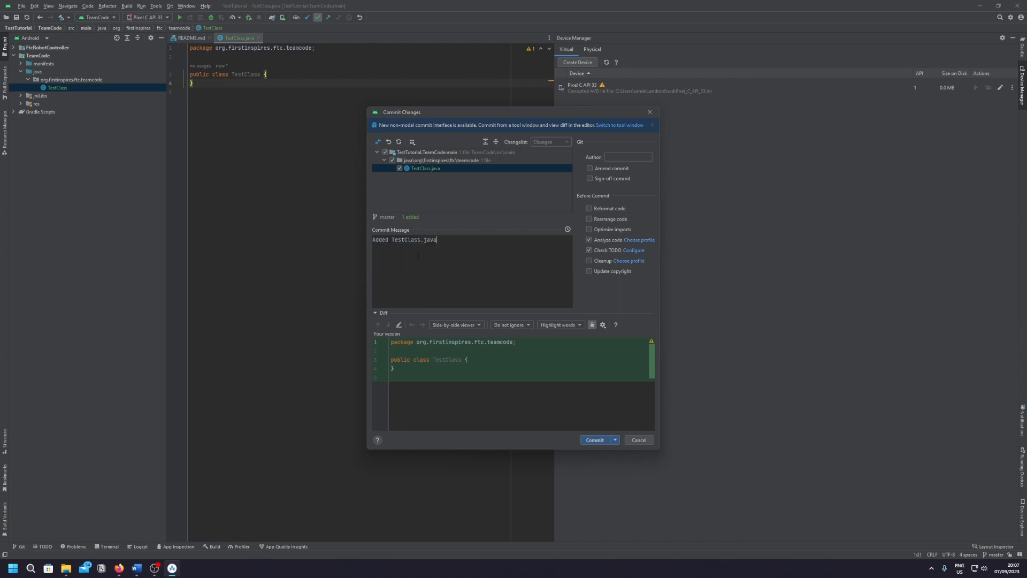
pyautogui.click(595, 440)
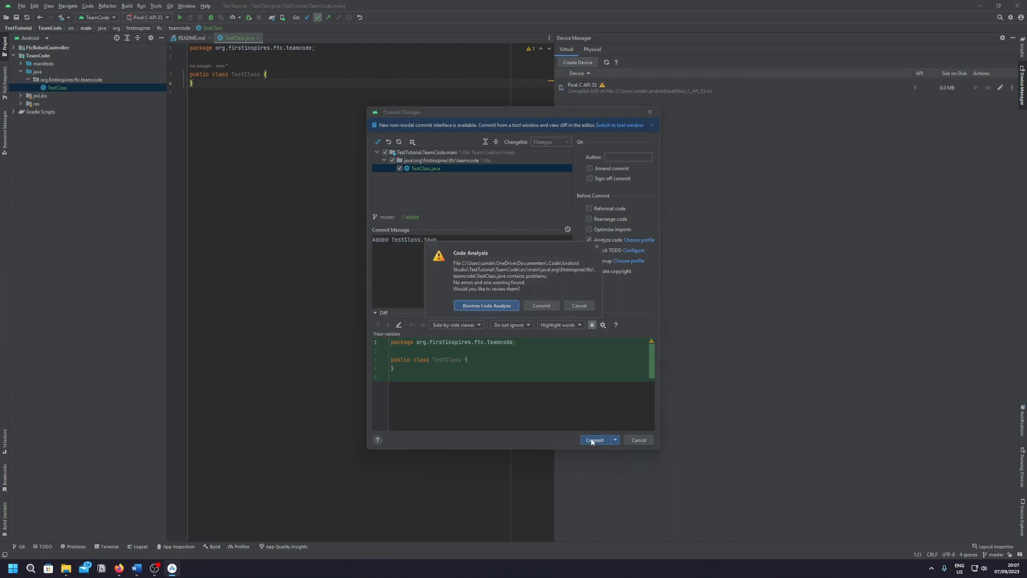
pyautogui.click(539, 305)
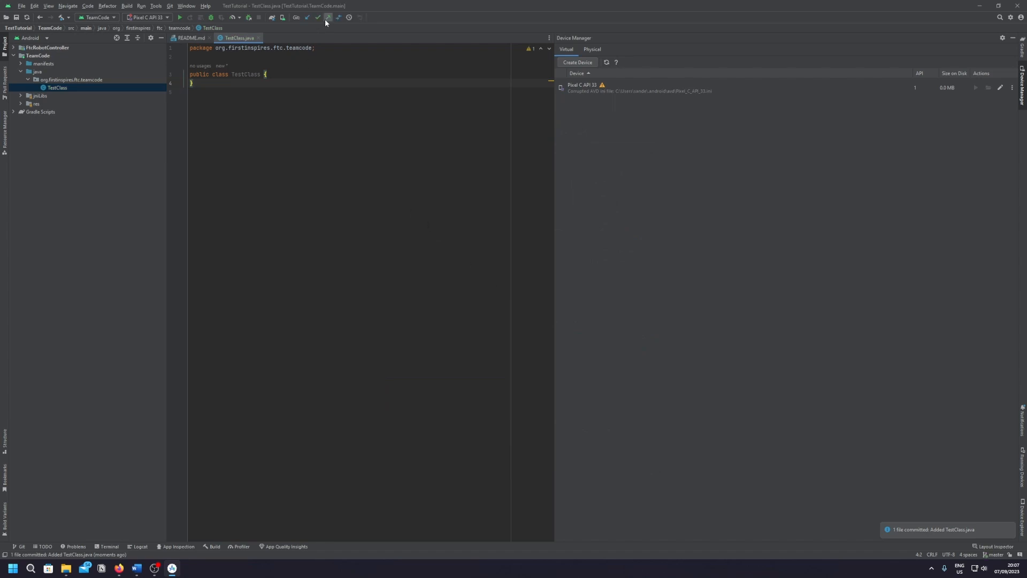
# - Push the new commit to the TestTutorials GitHub repository
pyautogui.click(326, 17)
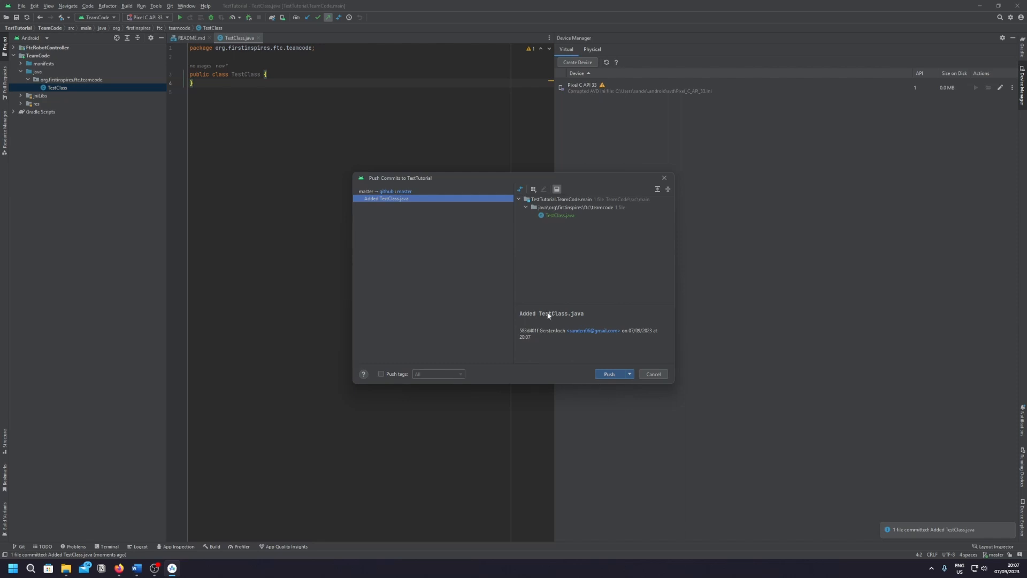
pyautogui.click(609, 375)
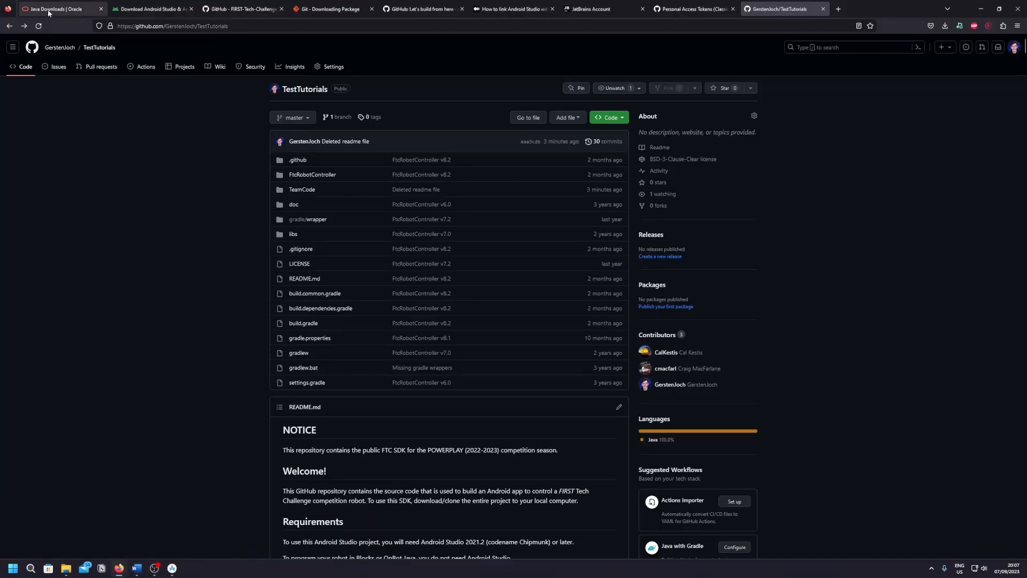
# - Refresh the repository and navigate through TeamCode/src/main to the folder with TestClass.java
pyautogui.click(58, 48)
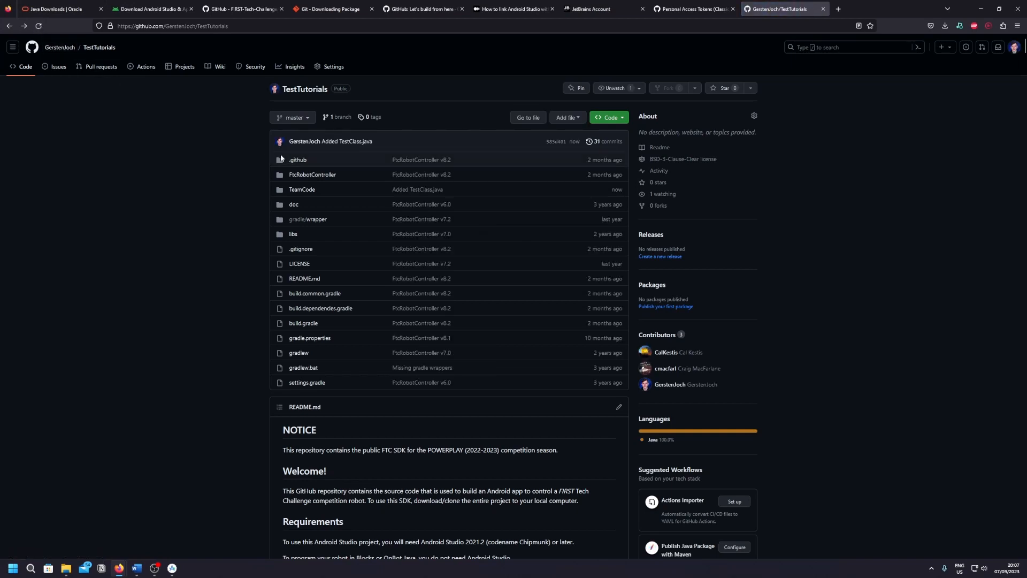
pyautogui.moveTo(346, 142)
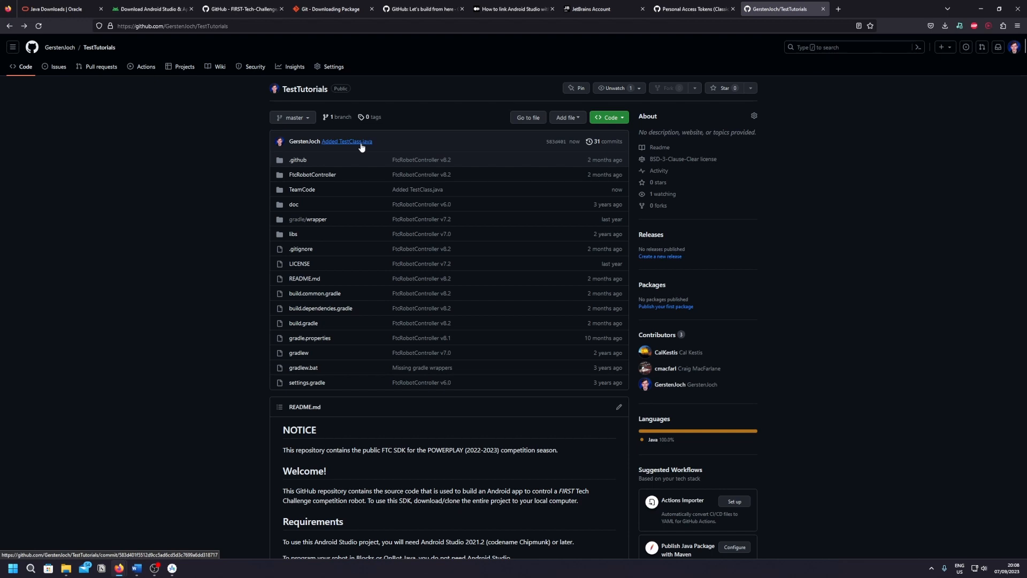
pyautogui.click(302, 190)
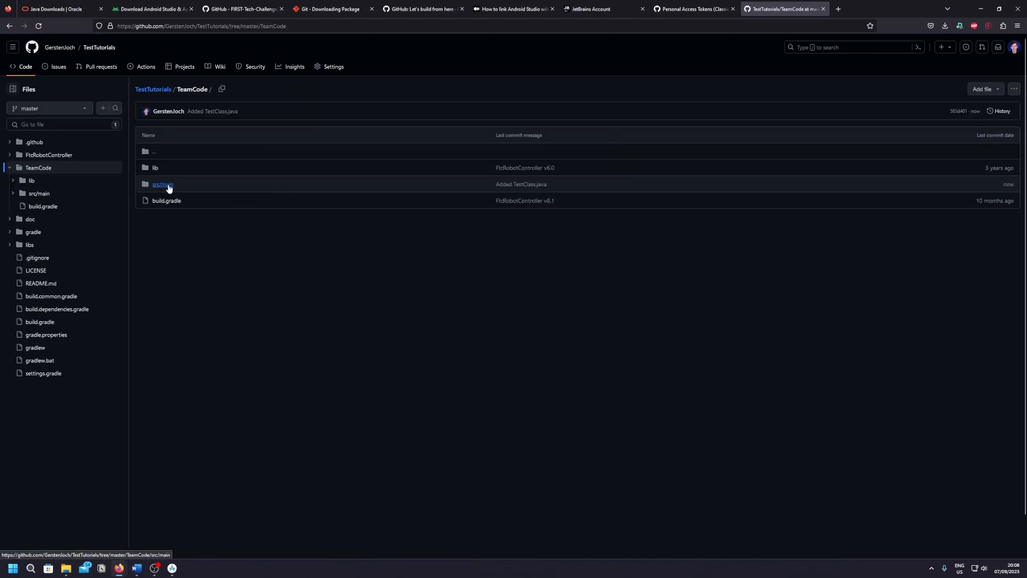
pyautogui.click(162, 184)
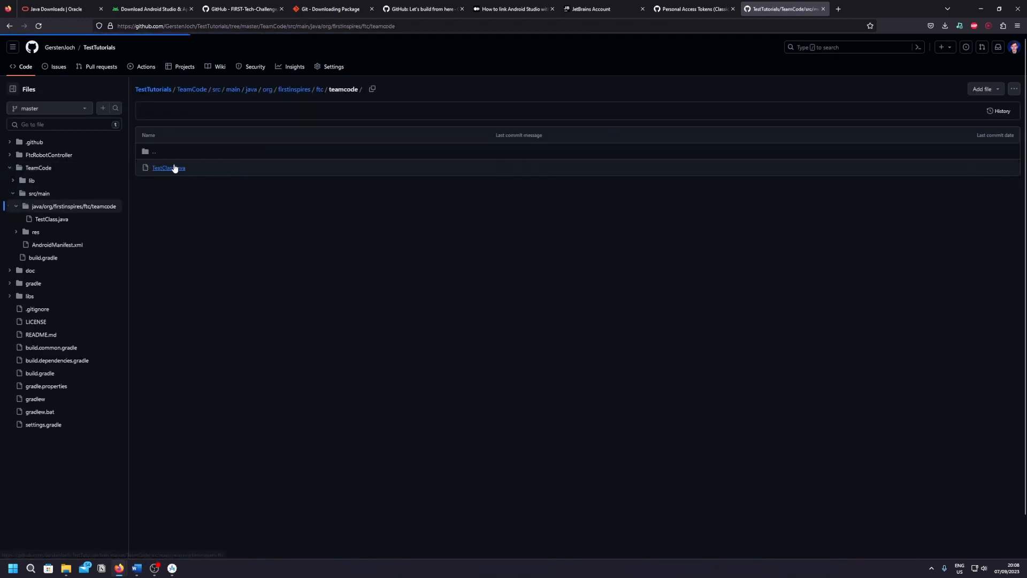